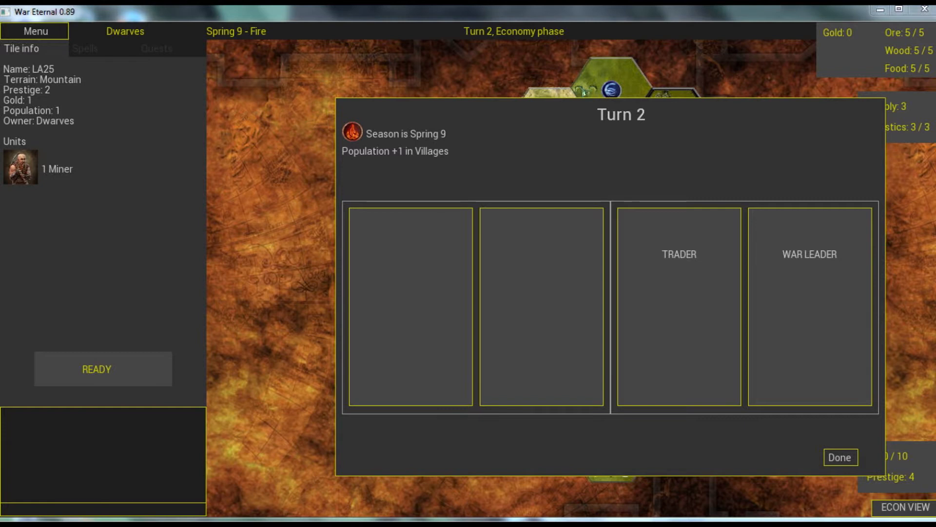
pyautogui.moveTo(433, 10)
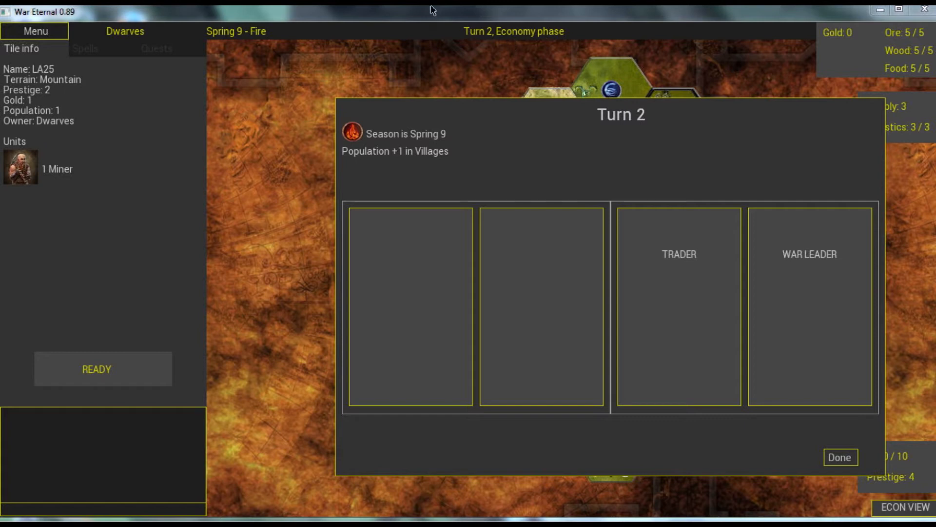
pyautogui.moveTo(529, 43)
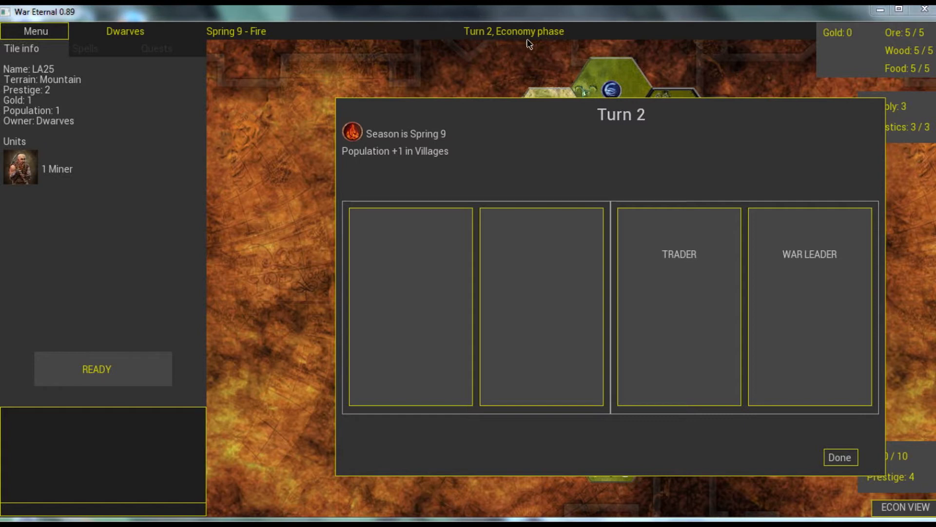
pyautogui.moveTo(547, 63)
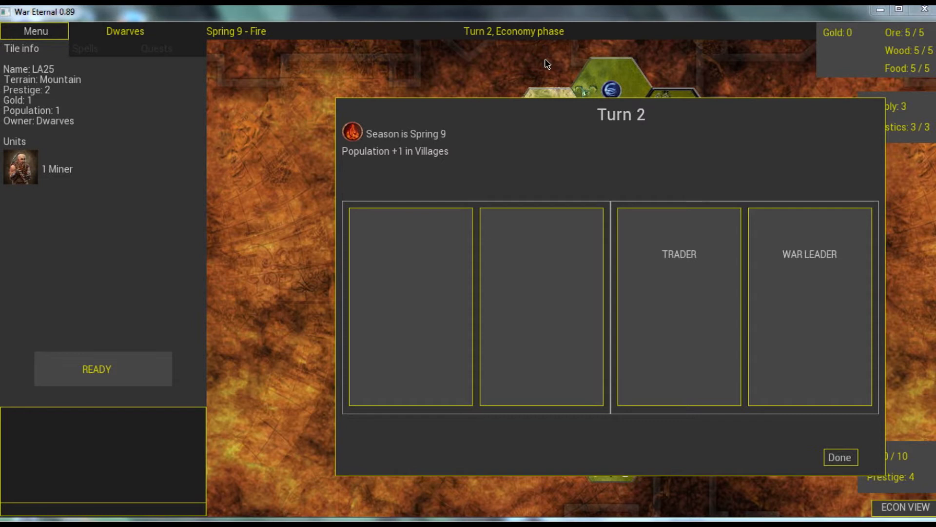
pyautogui.moveTo(679, 228)
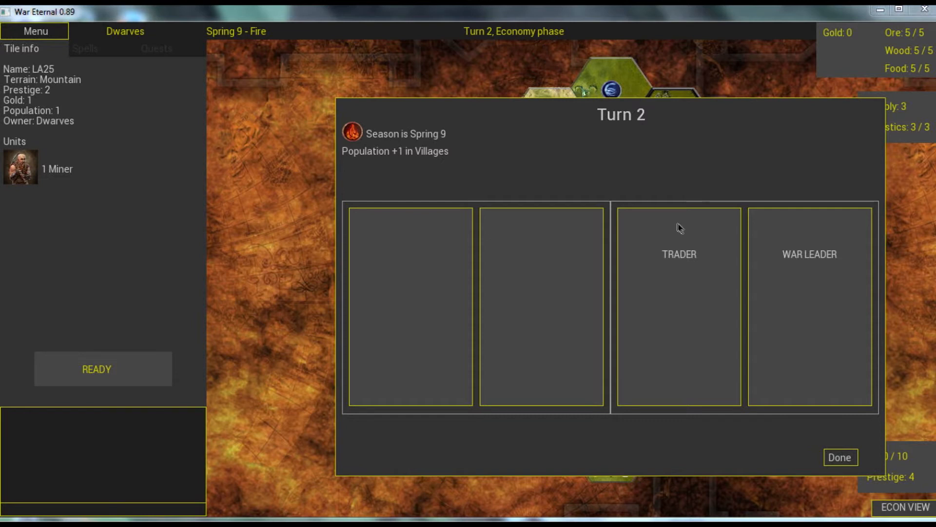
pyautogui.moveTo(550, 47)
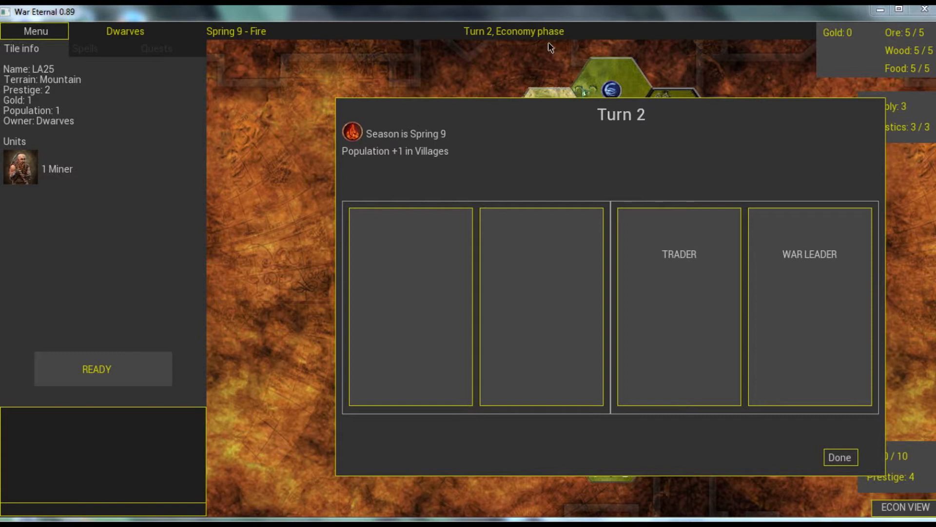
pyautogui.moveTo(552, 162)
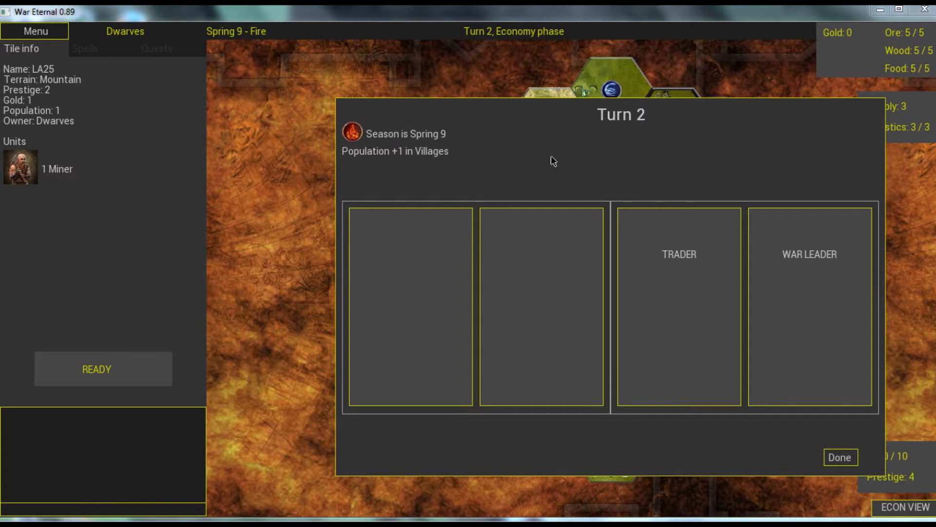
pyautogui.moveTo(840, 457)
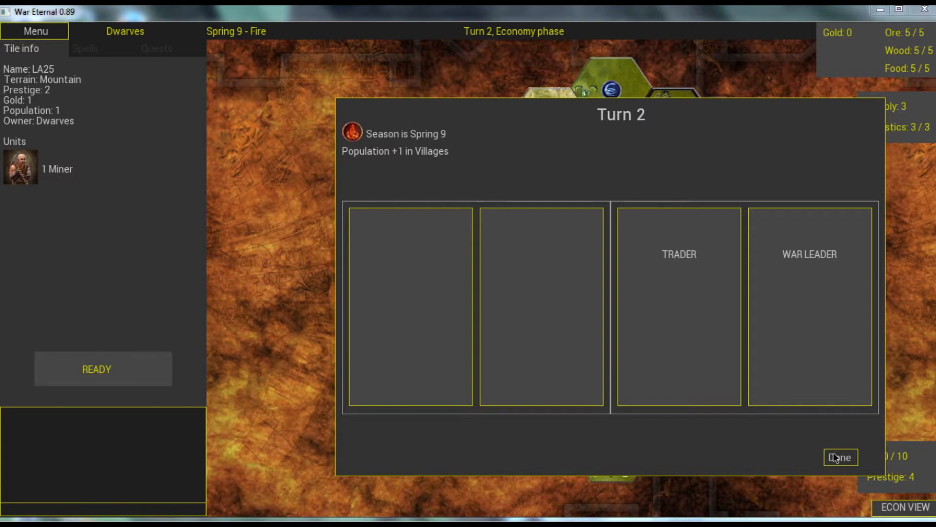
pyautogui.moveTo(351, 136)
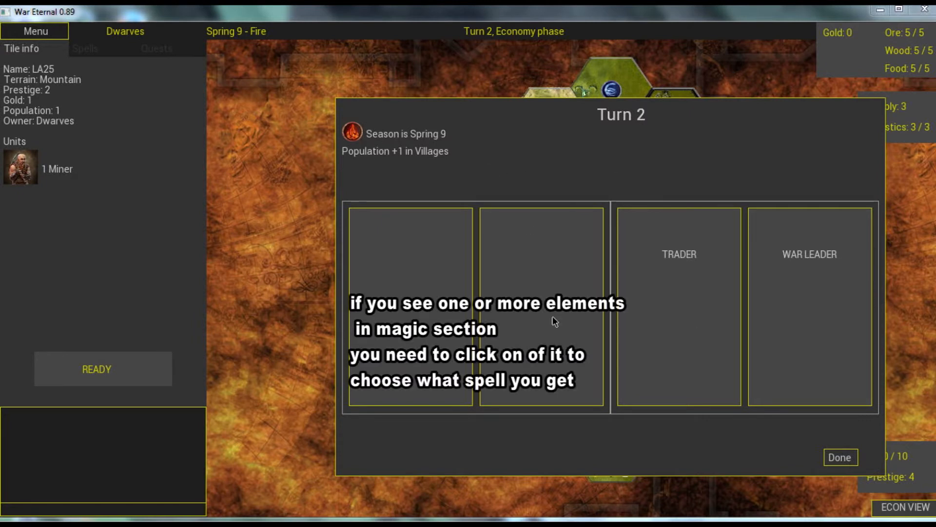
pyautogui.moveTo(742, 299)
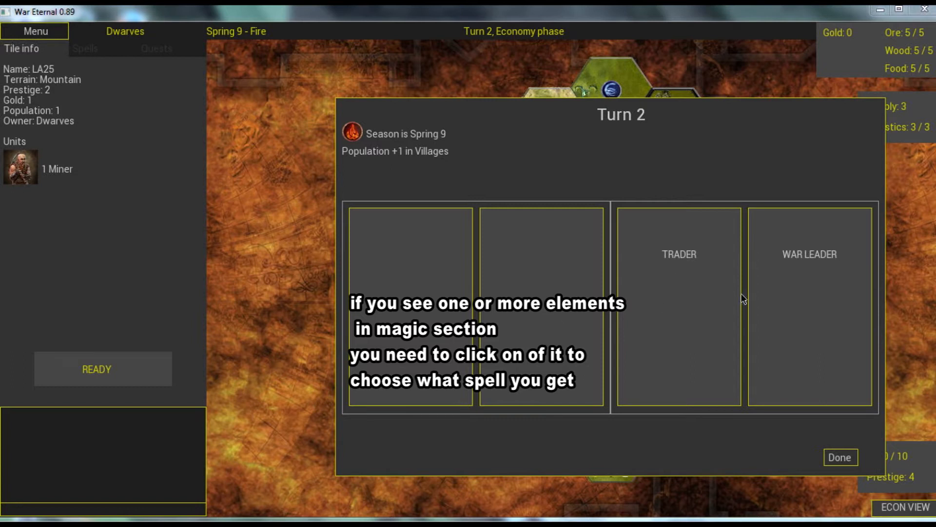
pyautogui.moveTo(840, 463)
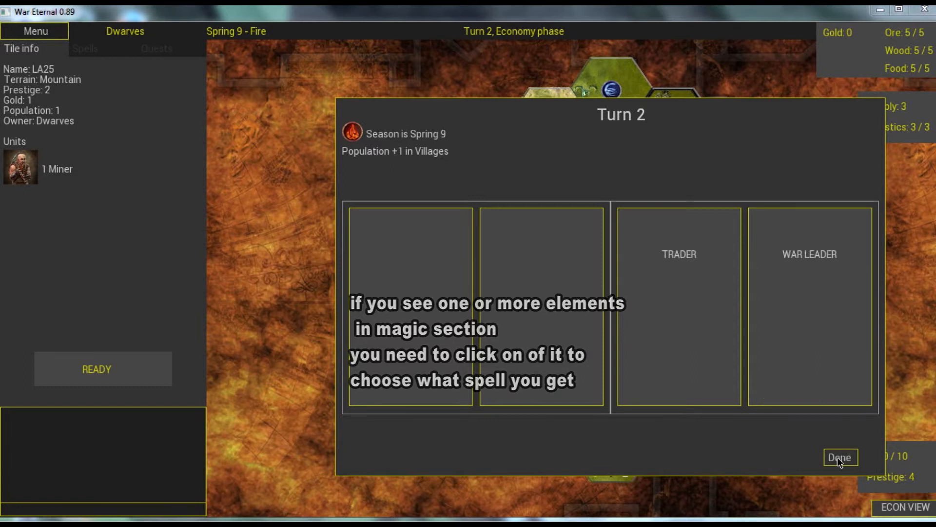
# - Dismiss the Turn 2 summary, switch to economy view, and collect 5 gold from the home region
pyautogui.click(840, 457)
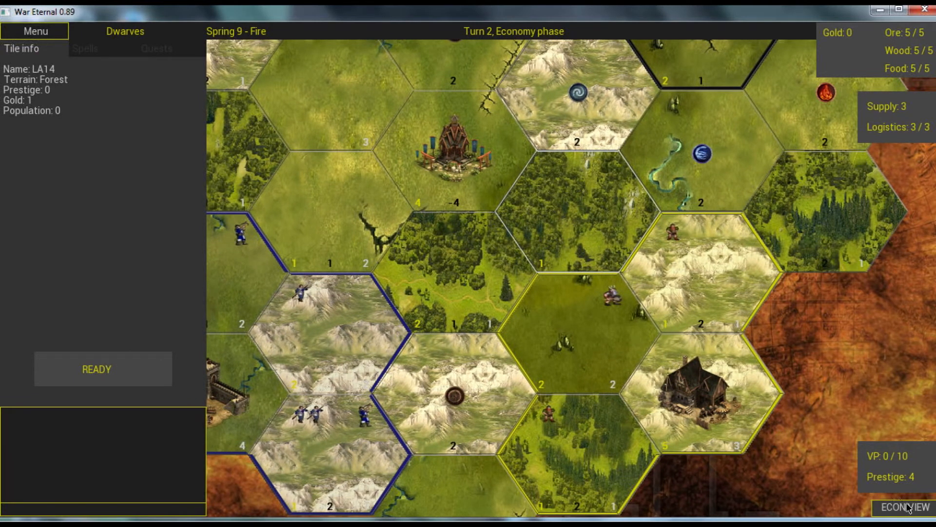
pyautogui.click(904, 507)
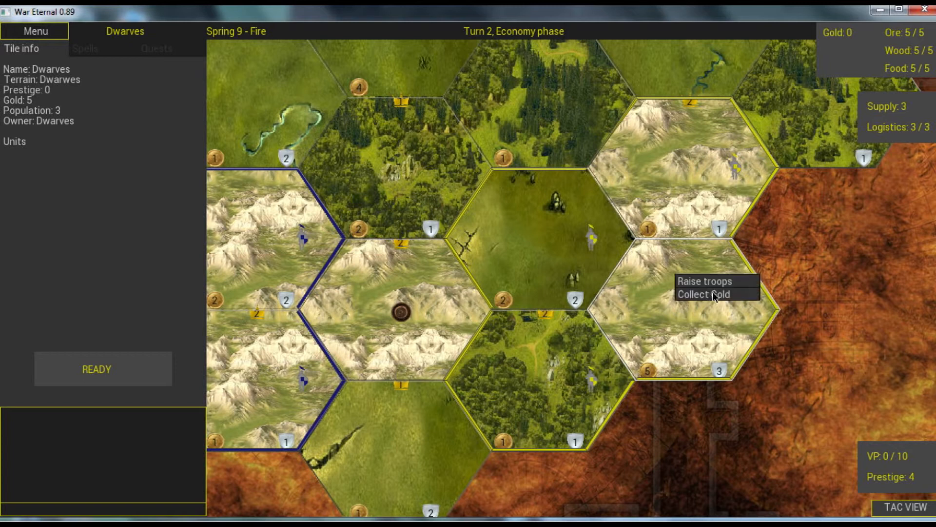
pyautogui.click(703, 294)
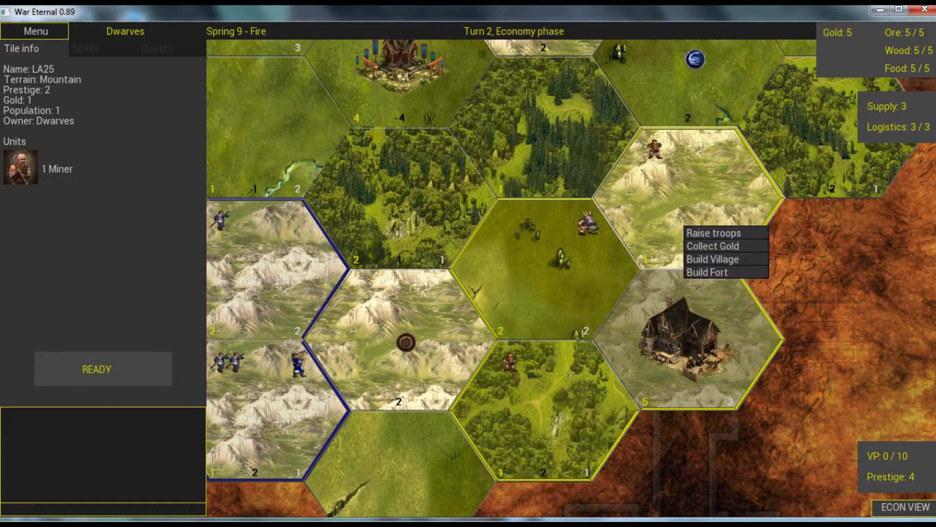
# - Build a village on central plains tile LA3 with the 5 gold
pyautogui.click(713, 245)
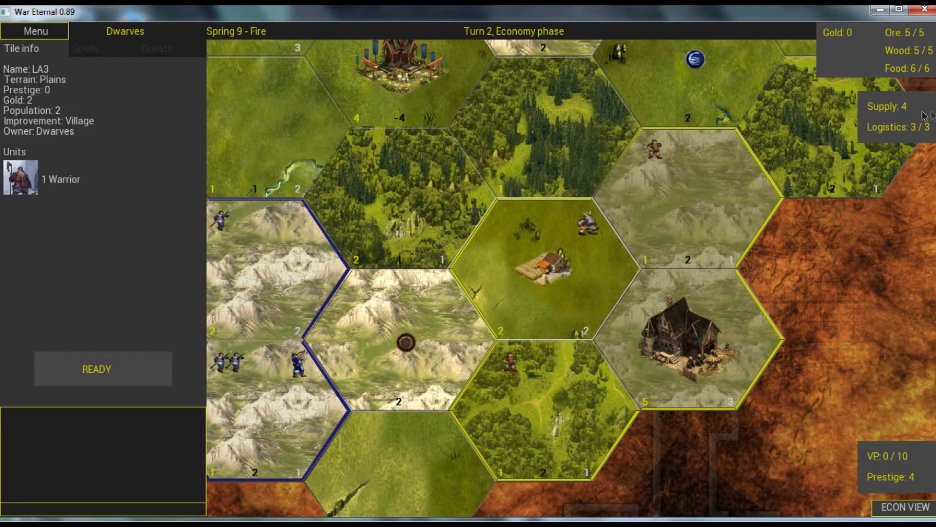
pyautogui.moveTo(925, 79)
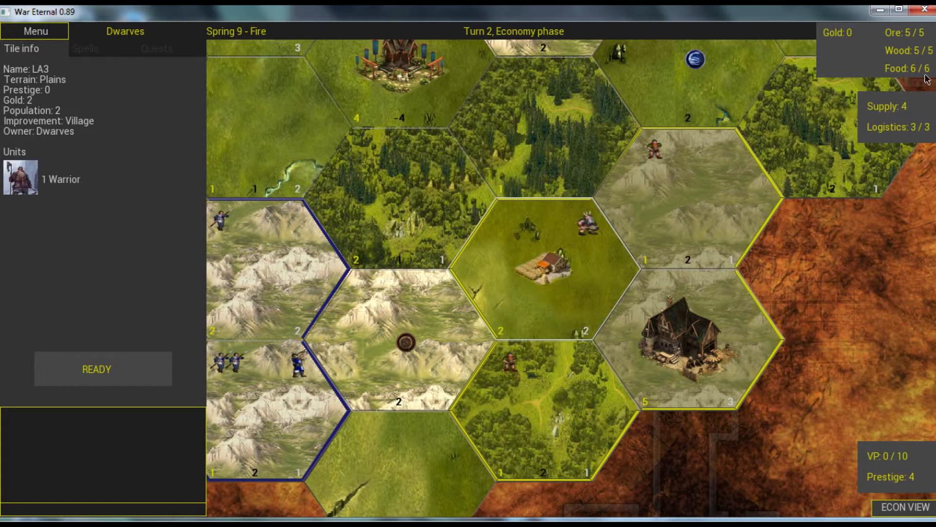
pyautogui.moveTo(681, 273)
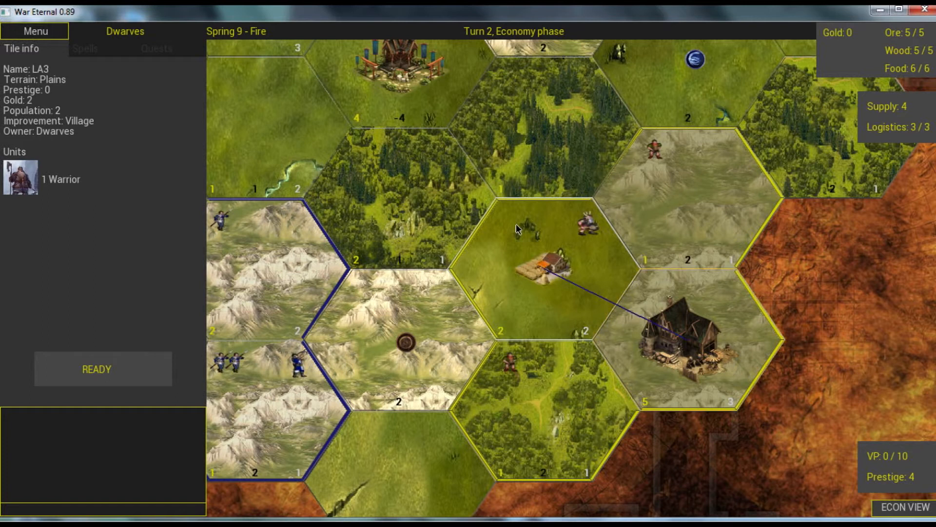
# - Recruit a second Miner on forest tile LA30 and close the recruitment panel
pyautogui.click(541, 263)
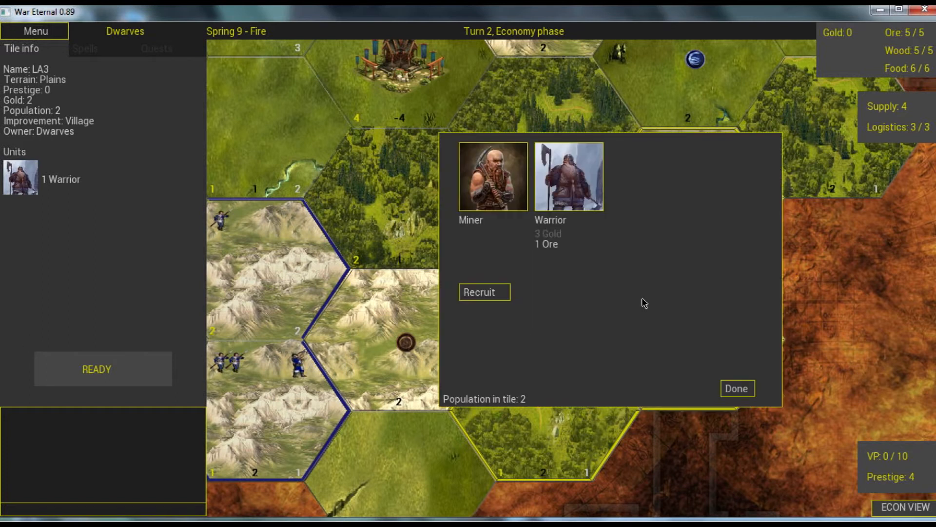
pyautogui.click(483, 292)
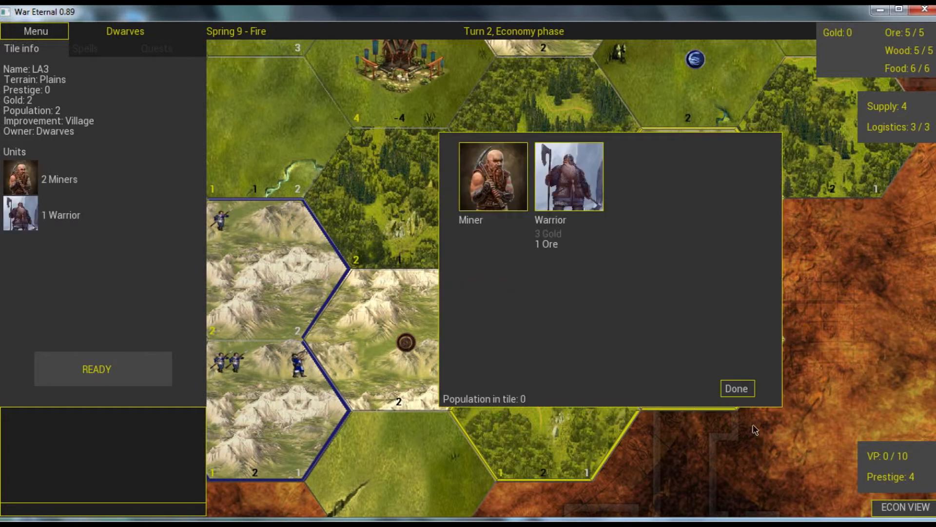
pyautogui.moveTo(506, 227)
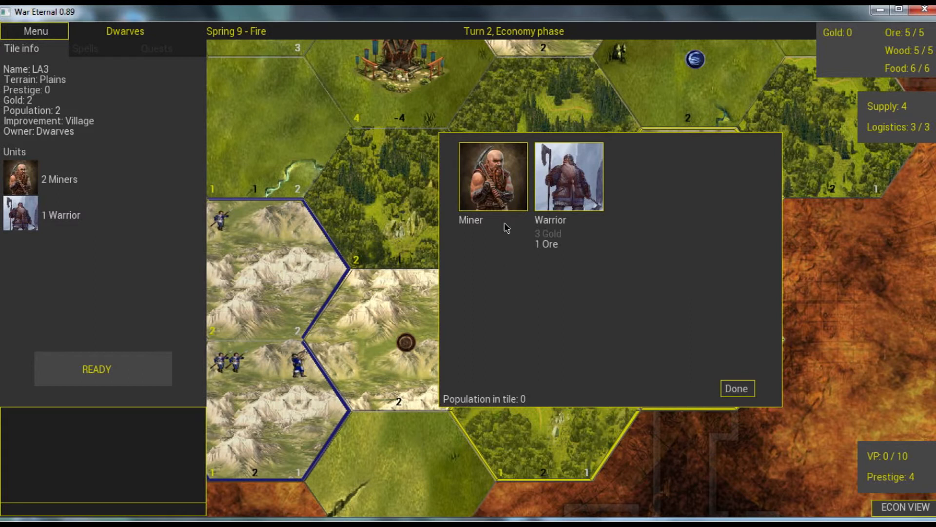
pyautogui.moveTo(503, 222)
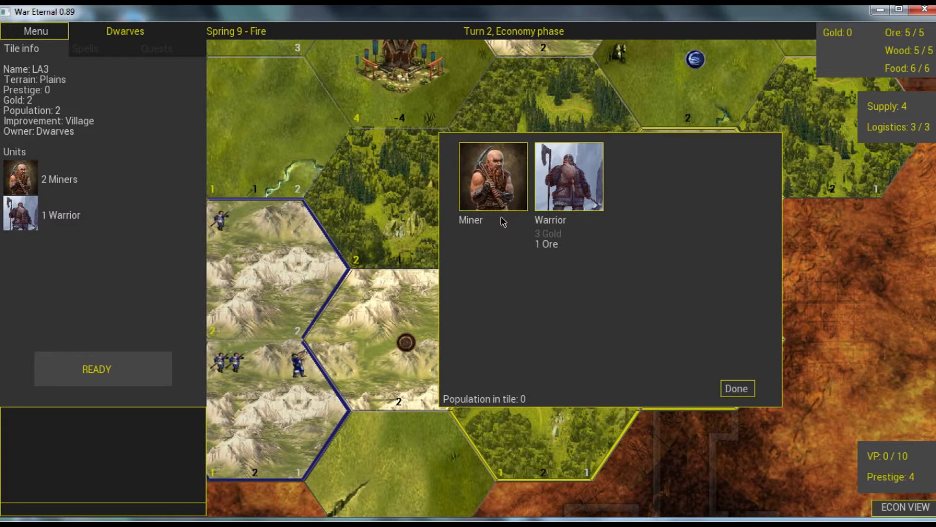
pyautogui.moveTo(690, 302)
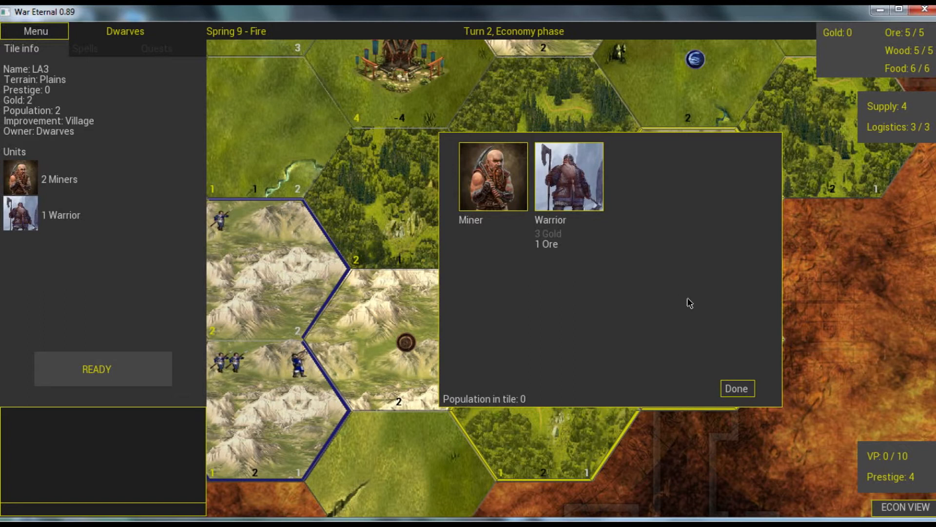
pyautogui.moveTo(660, 220)
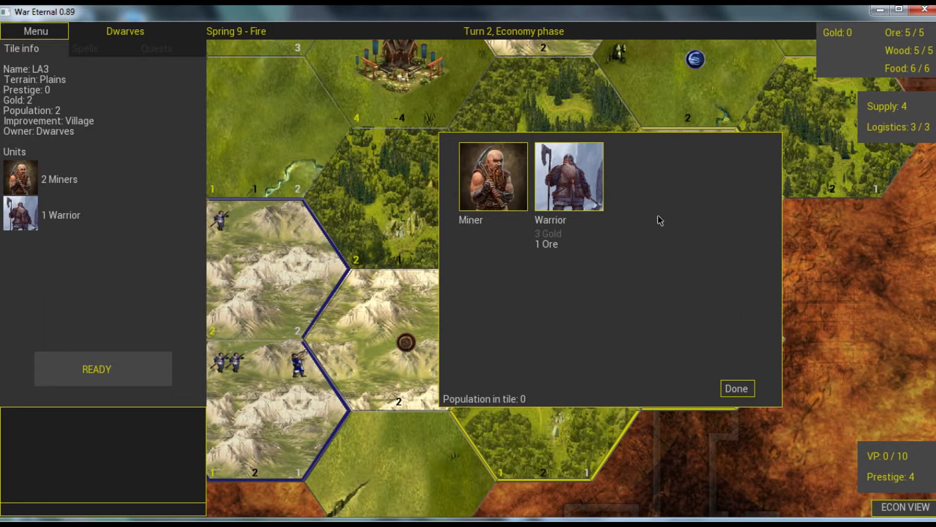
pyautogui.moveTo(702, 322)
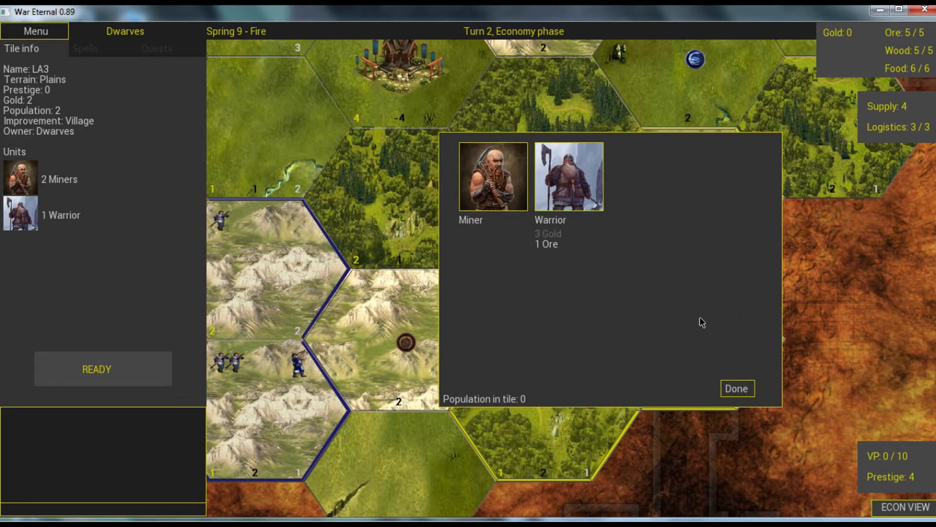
pyautogui.moveTo(737, 388)
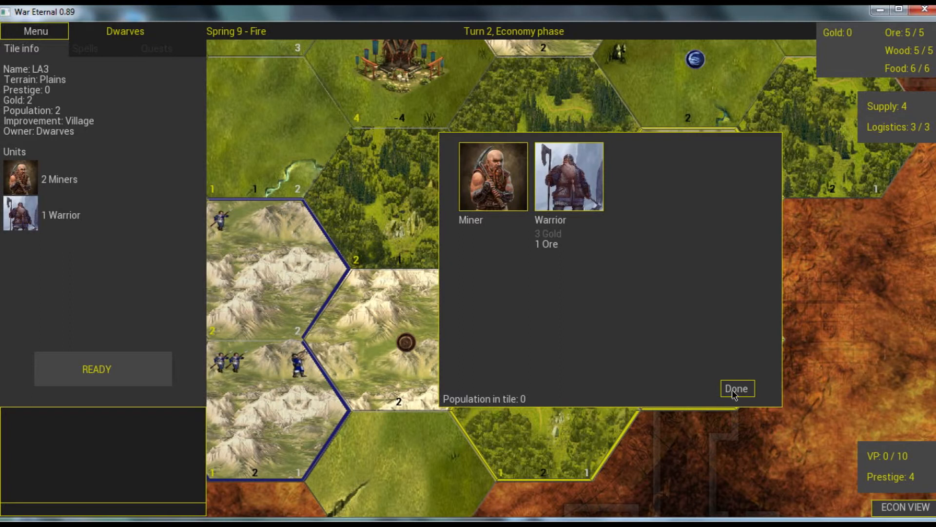
pyautogui.click(737, 388)
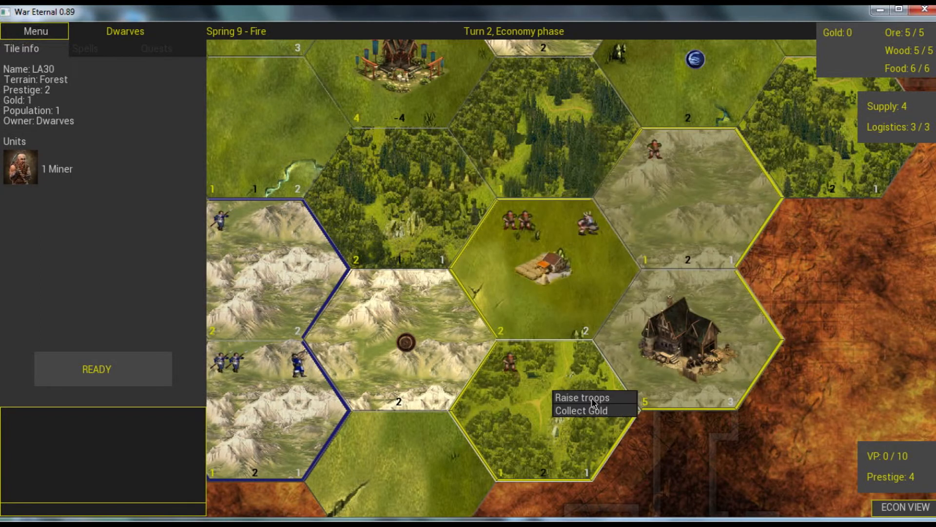
pyautogui.click(580, 397)
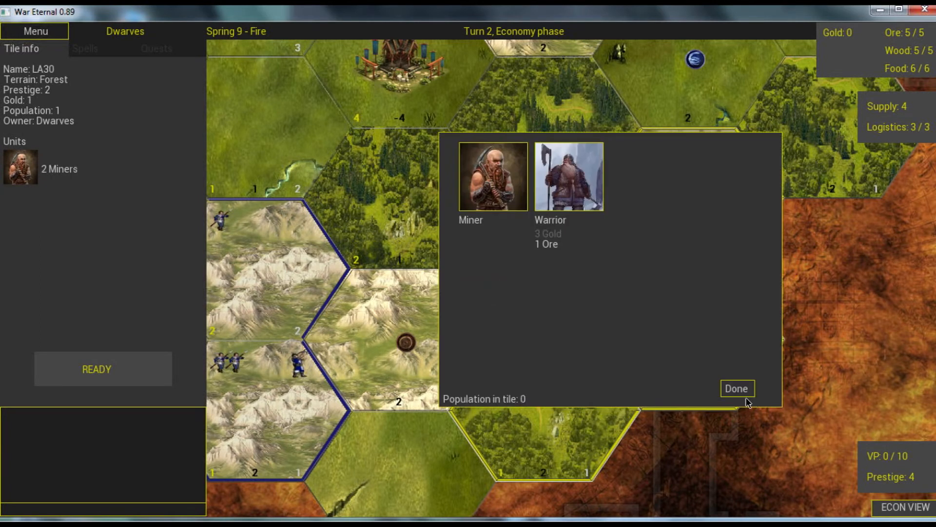
pyautogui.click(736, 388)
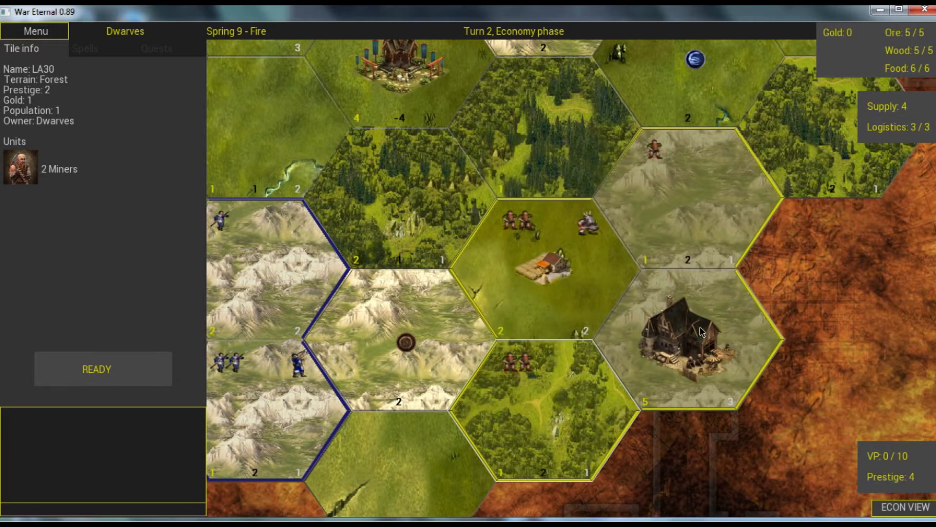
# - Inspect village tile LA3's units and end the Economy phase with Ready
pyautogui.click(702, 332)
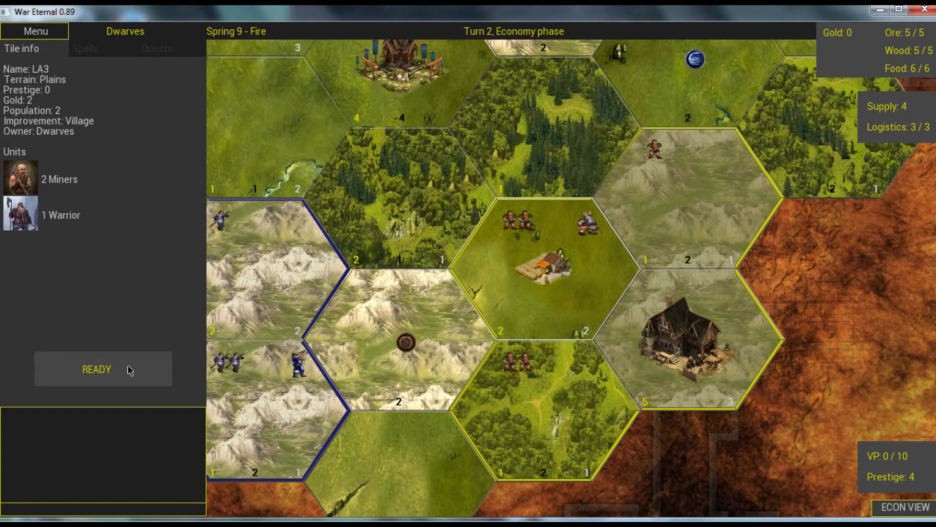
pyautogui.moveTo(112, 371)
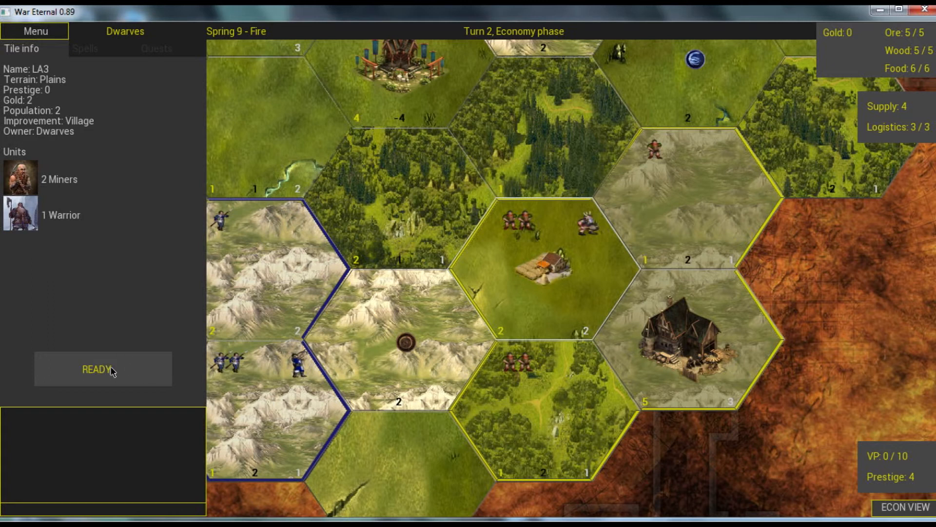
pyautogui.click(103, 369)
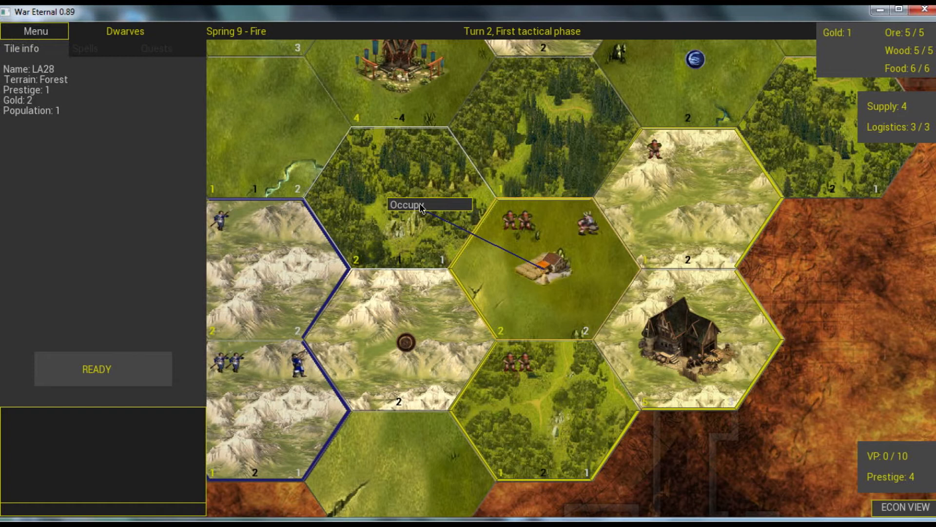
# - Order one Miner and the Warrior from the village to occupy forest LA28
pyautogui.click(408, 205)
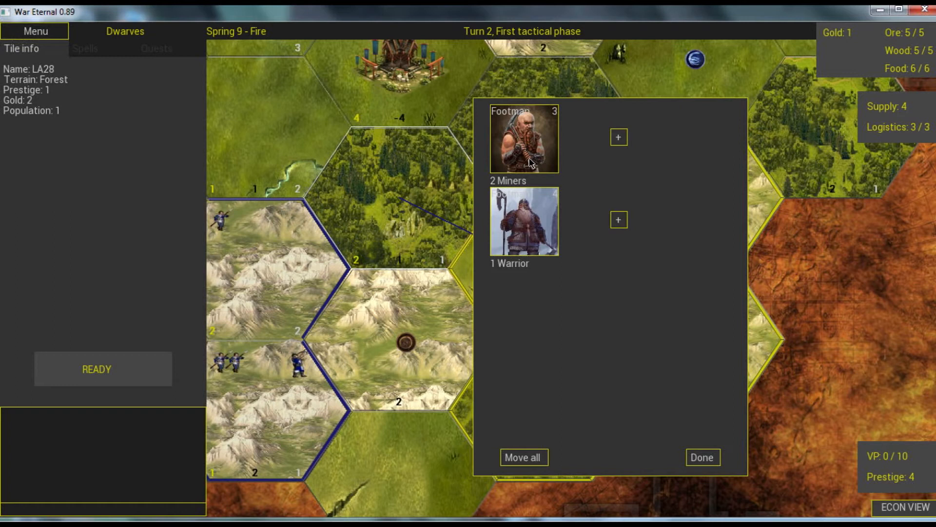
pyautogui.moveTo(894, 137)
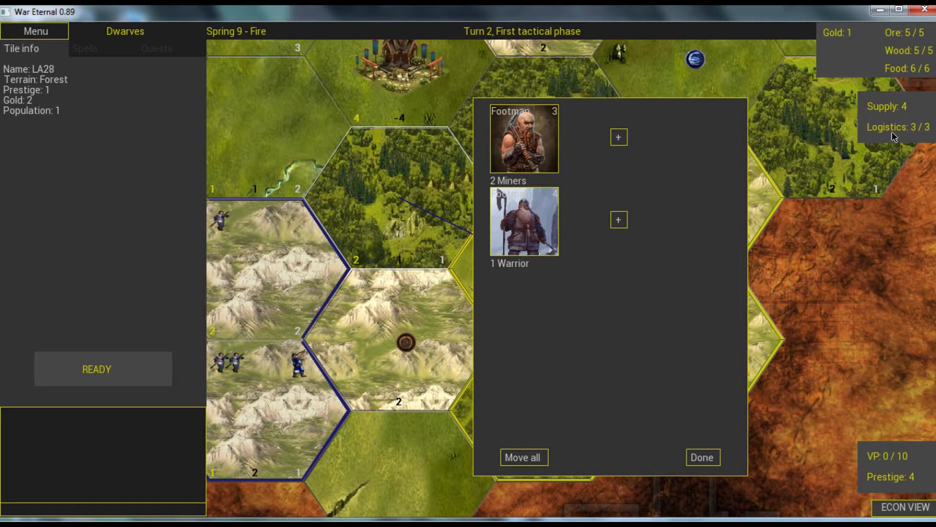
pyautogui.moveTo(623, 142)
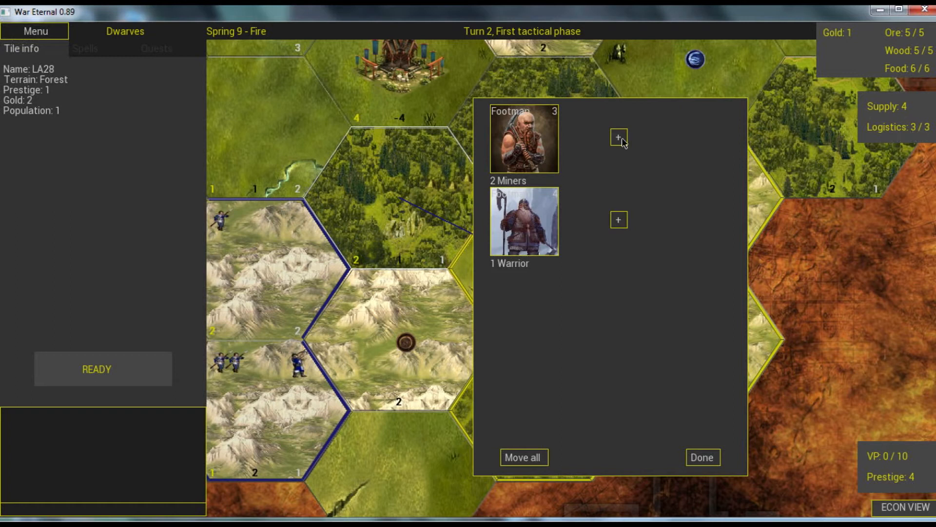
pyautogui.click(619, 138)
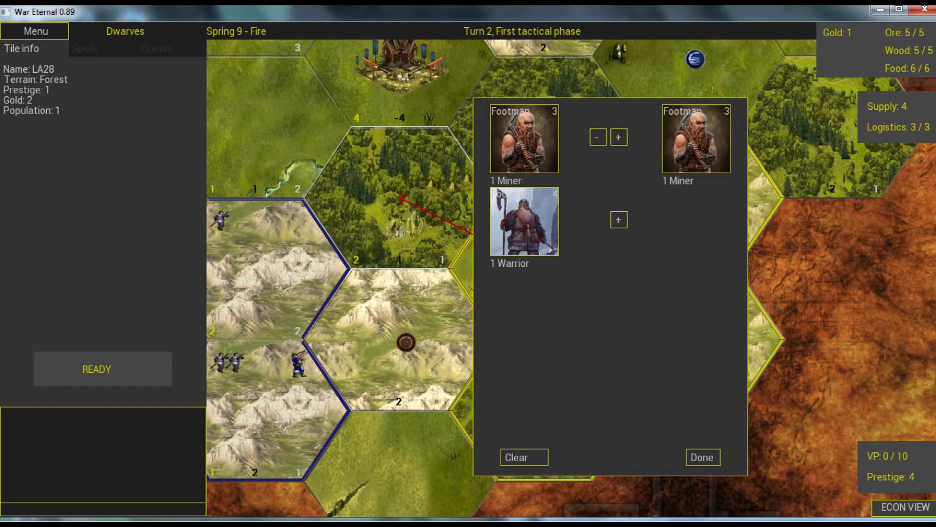
pyautogui.click(618, 137)
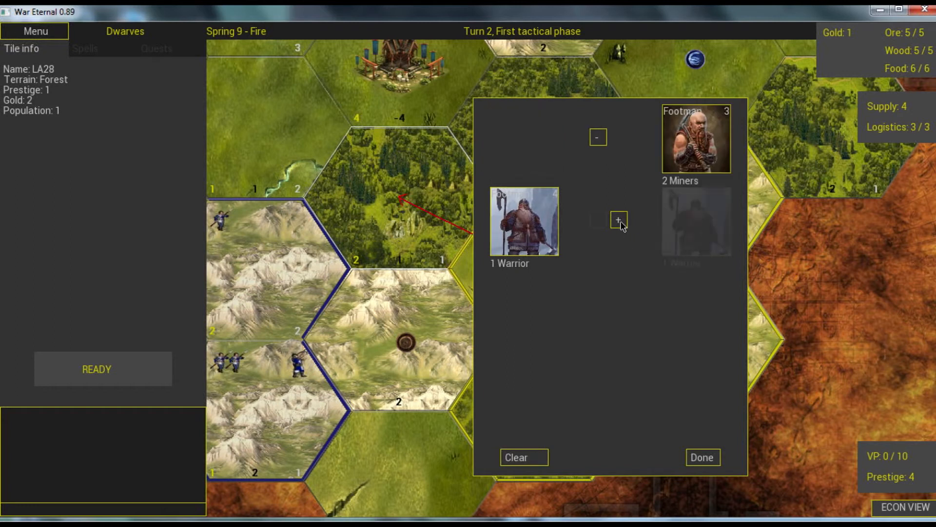
pyautogui.click(620, 219)
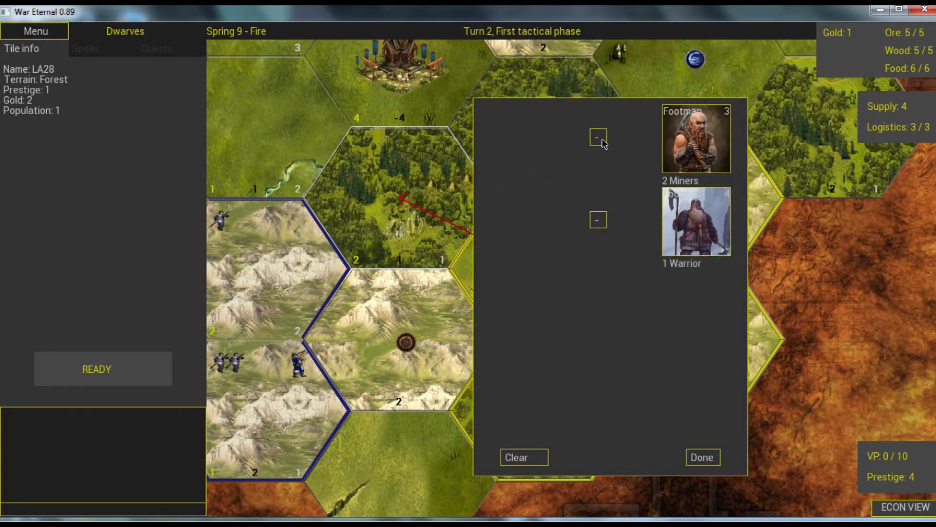
pyautogui.click(598, 137)
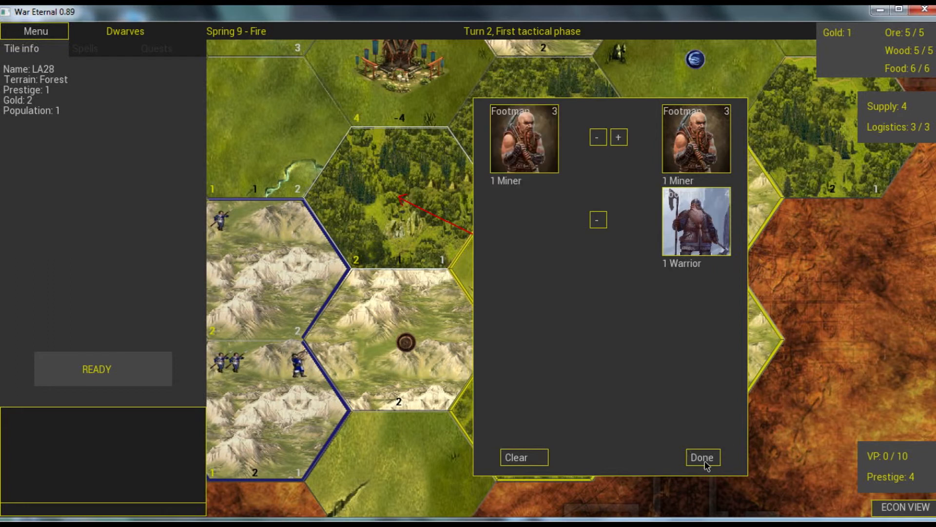
pyautogui.click(702, 457)
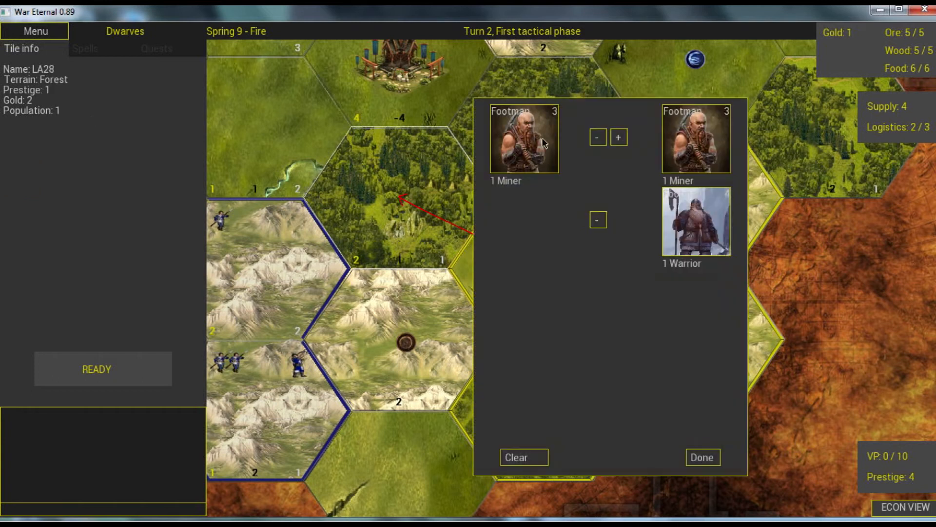
pyautogui.moveTo(625, 157)
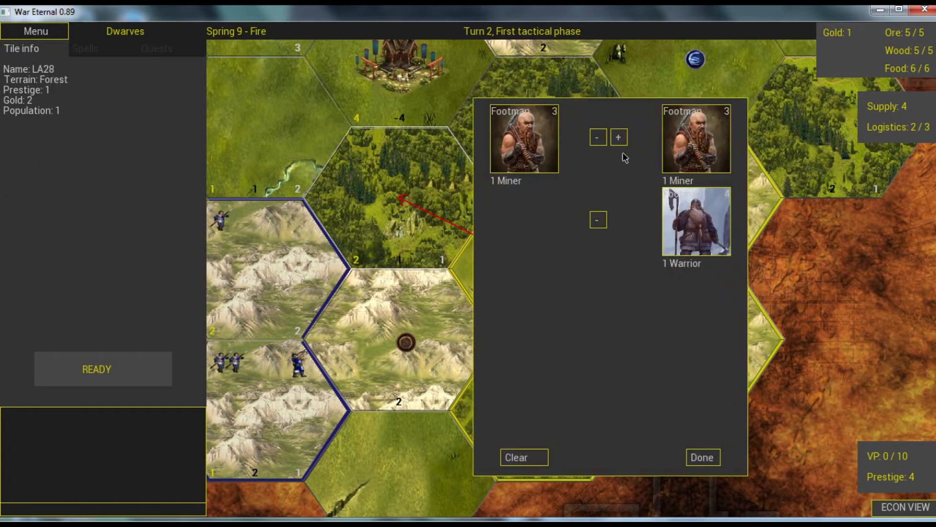
# - Send one Miner to mountain LA12 and another Miner to forest LA14
pyautogui.click(701, 457)
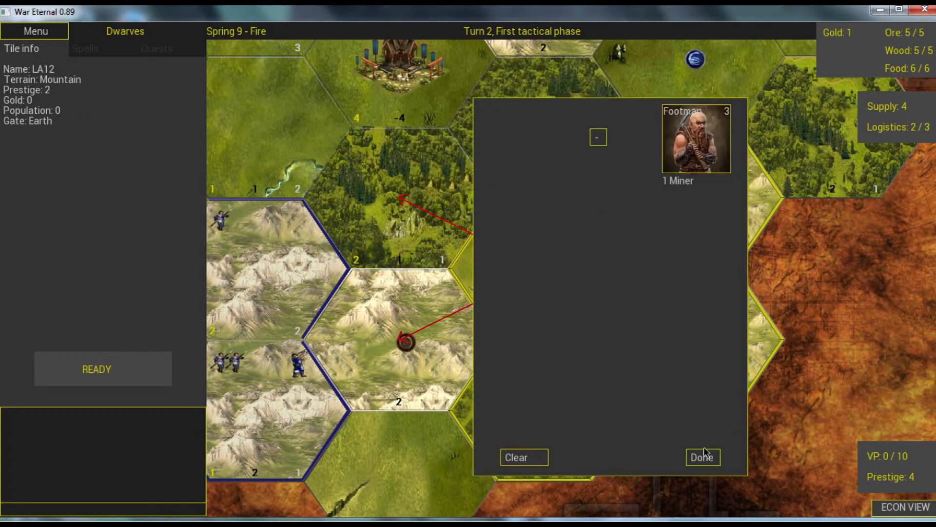
pyautogui.click(702, 458)
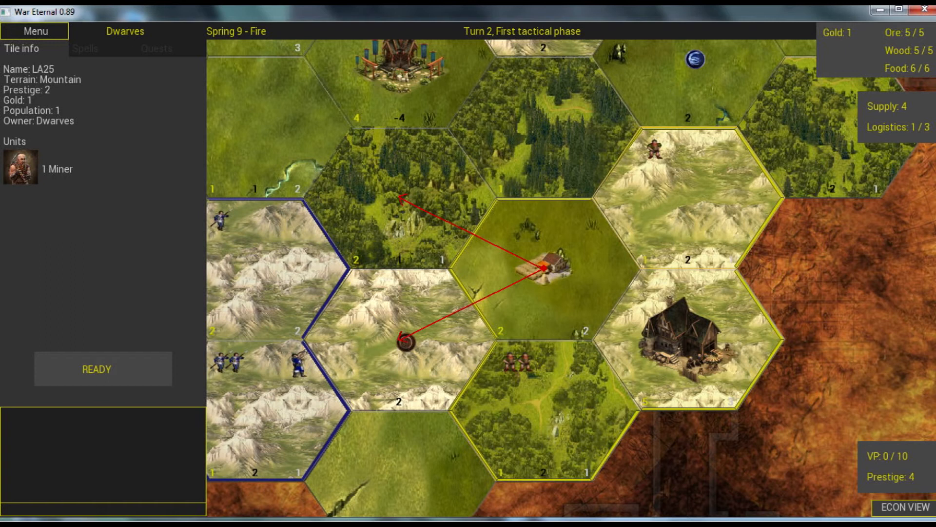
pyautogui.moveTo(522, 402)
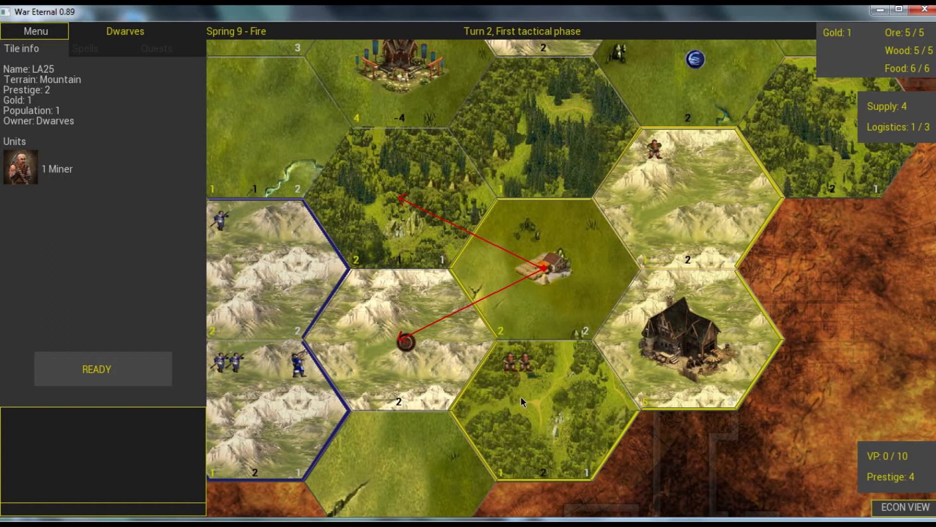
pyautogui.click(523, 400)
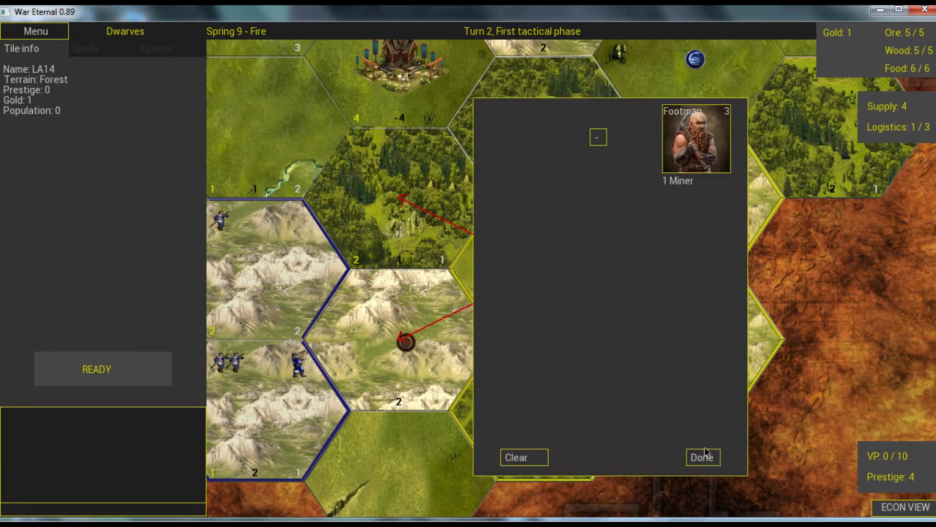
pyautogui.click(703, 457)
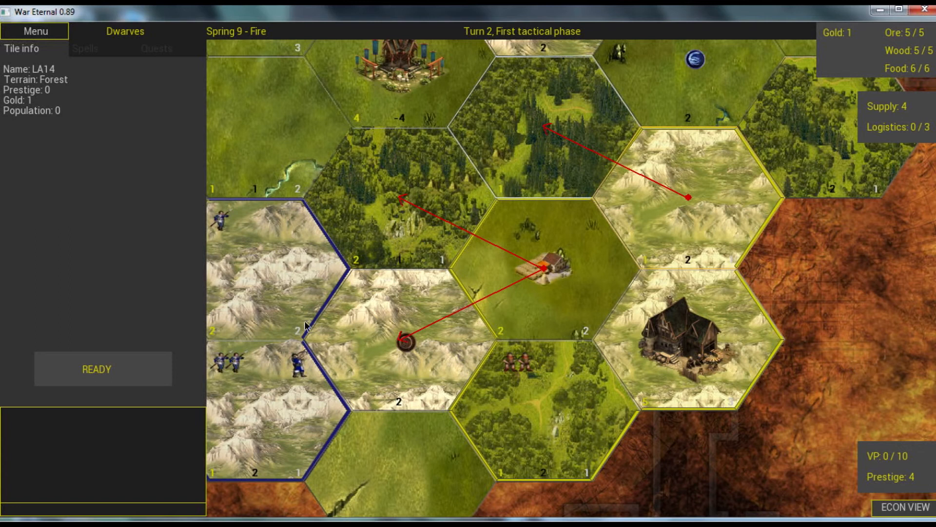
pyautogui.moveTo(346, 257)
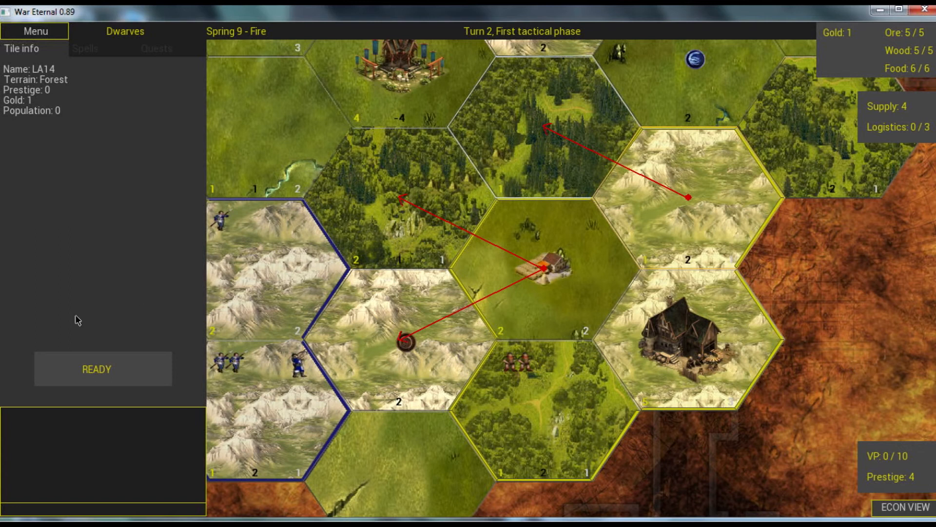
pyautogui.moveTo(450, 425)
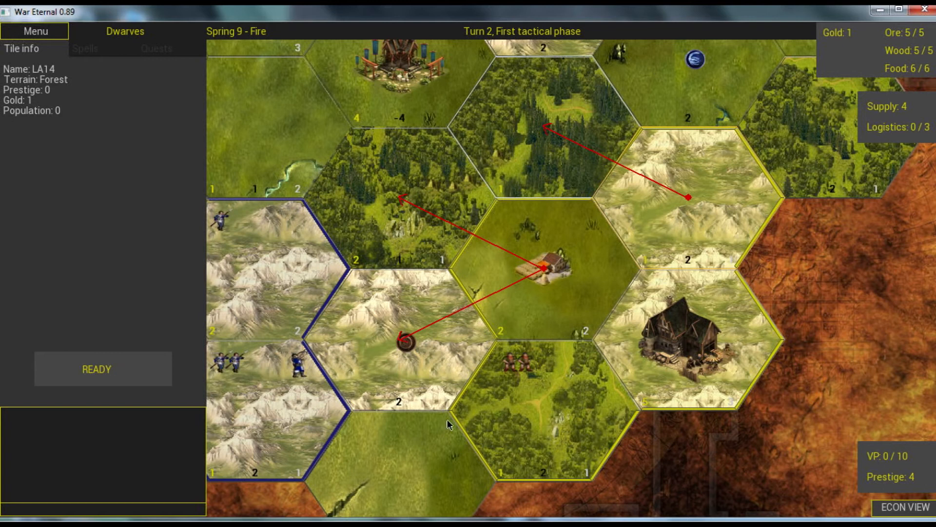
pyautogui.moveTo(237, 381)
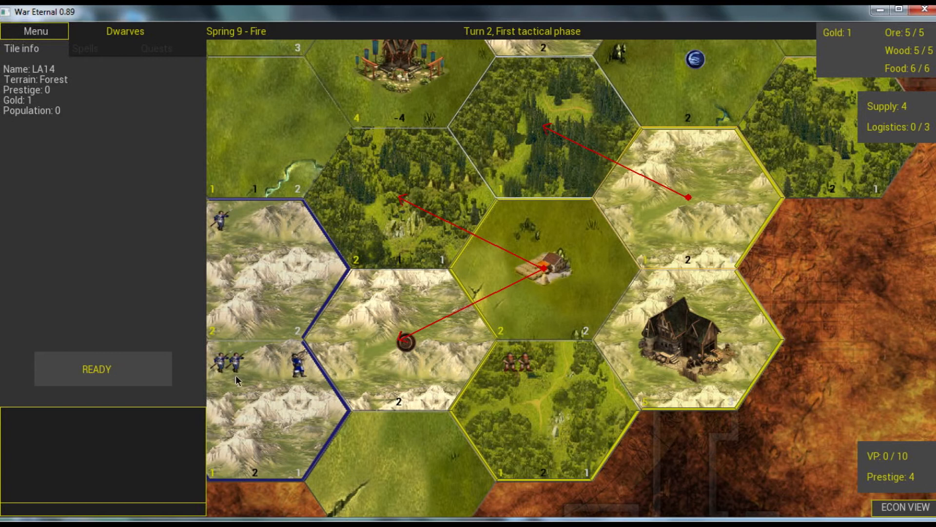
pyautogui.moveTo(282, 420)
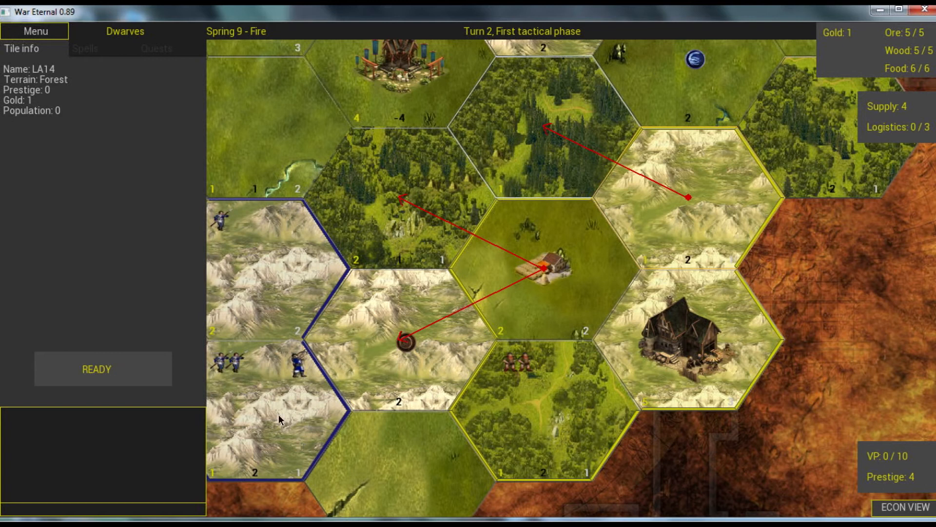
pyautogui.moveTo(436, 307)
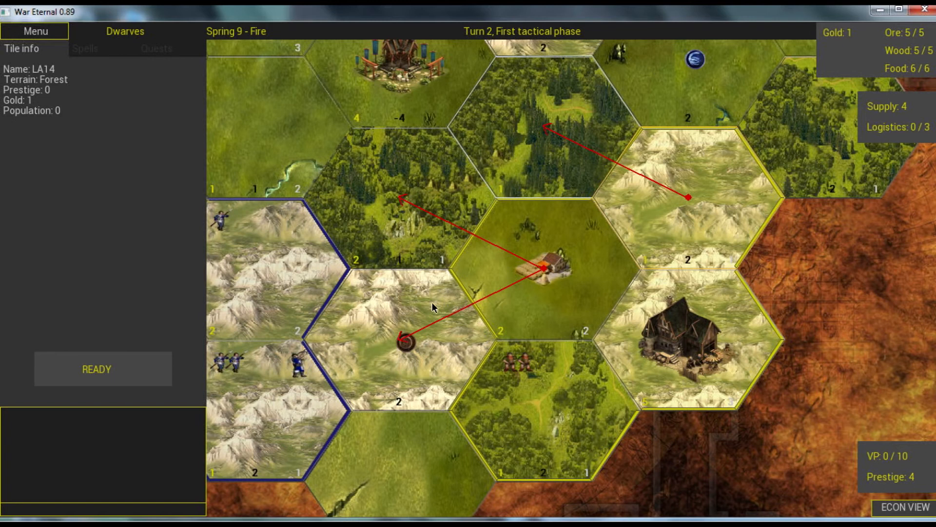
pyautogui.moveTo(187, 402)
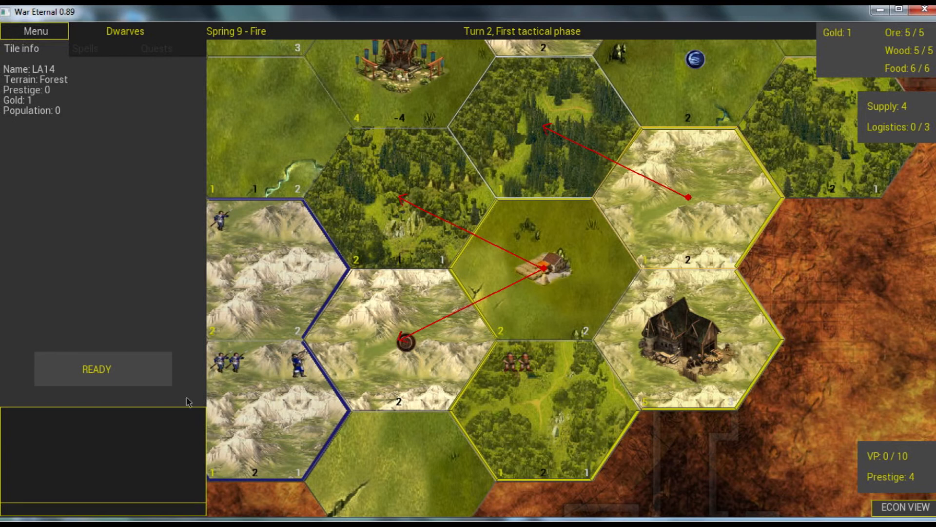
# - Press Ready to end the first tactical phase with three moves plotted
pyautogui.click(102, 369)
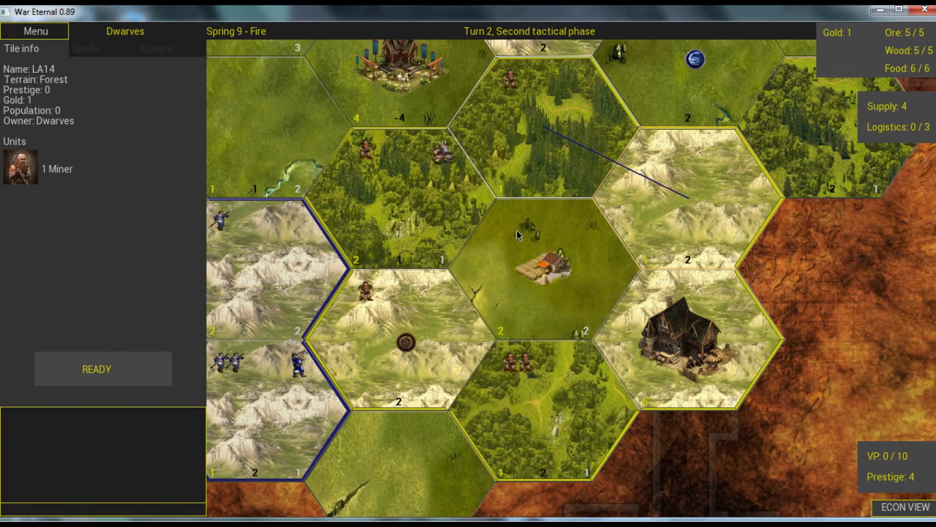
pyautogui.moveTo(540, 45)
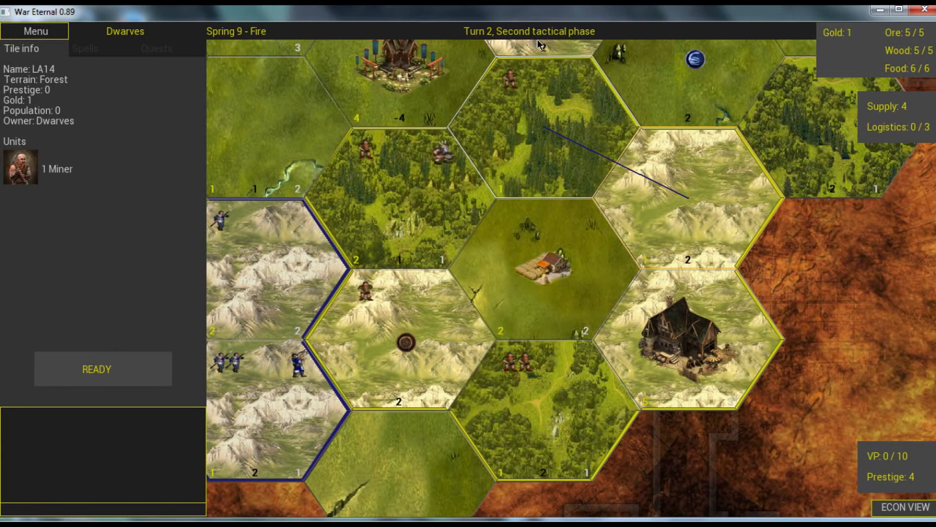
pyautogui.moveTo(618, 212)
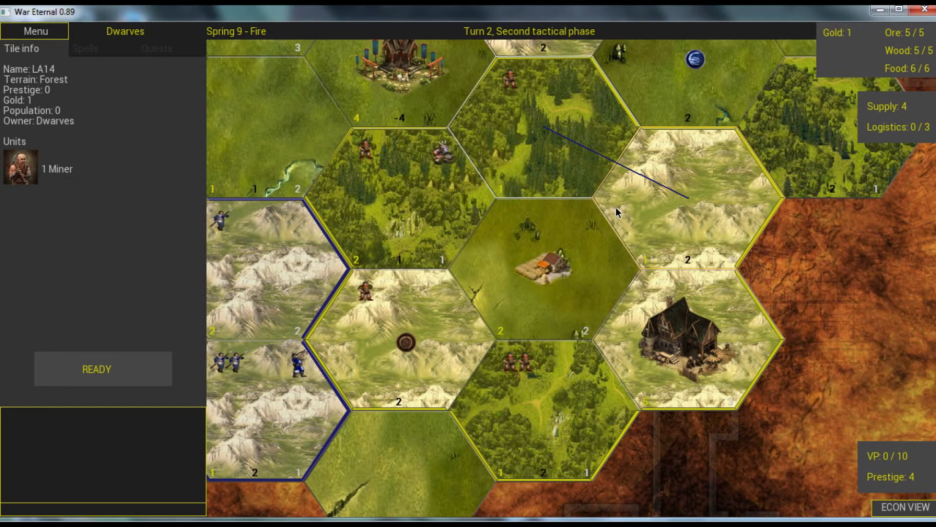
# - Cancel the northern forest unit's march and inspect Human mountain LA24's troops
pyautogui.click(531, 229)
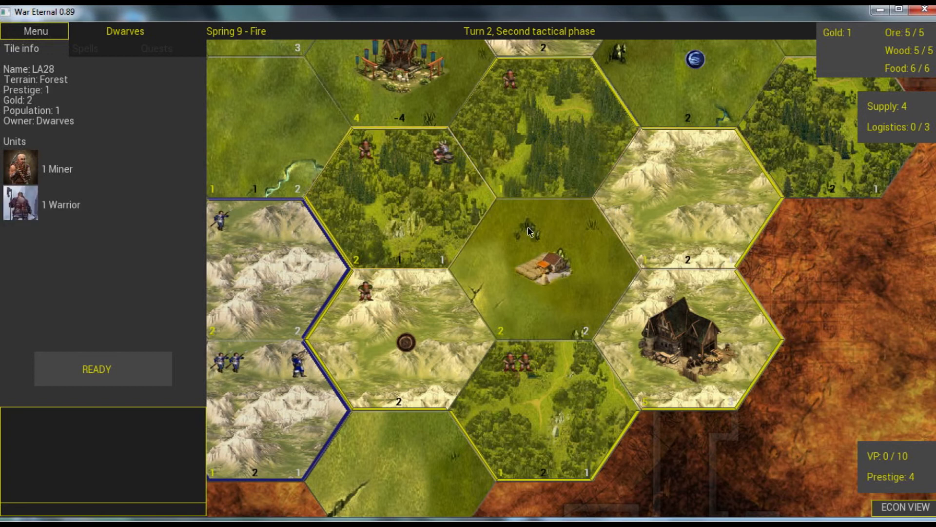
pyautogui.moveTo(274, 386)
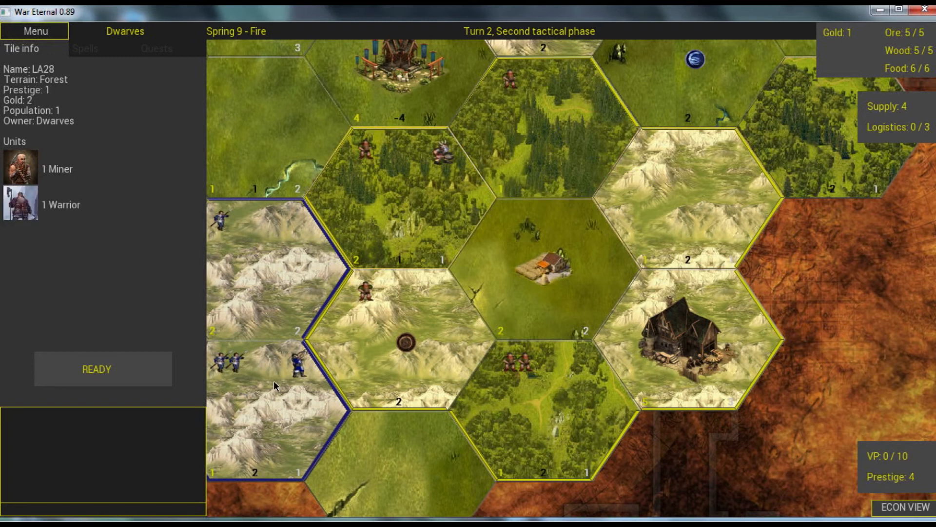
pyautogui.click(513, 83)
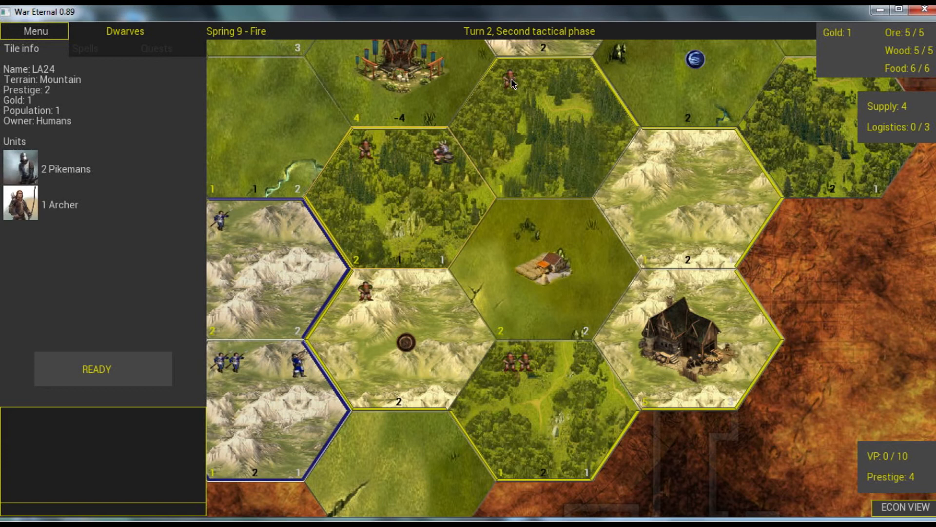
pyautogui.moveTo(316, 124)
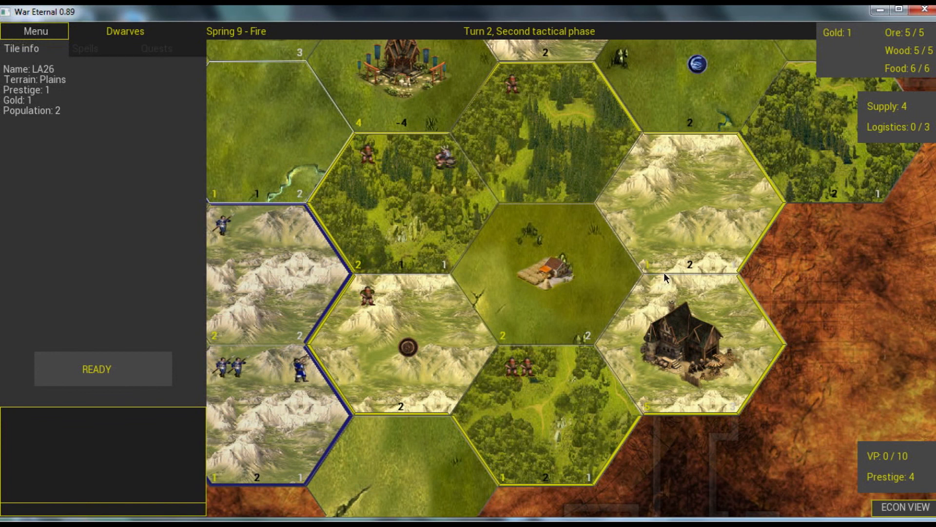
pyautogui.moveTo(666, 262)
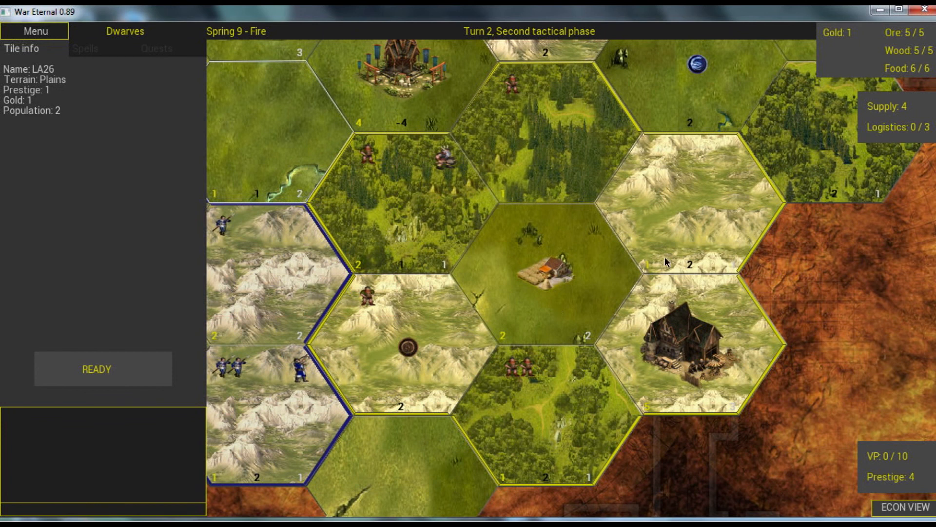
pyautogui.moveTo(642, 205)
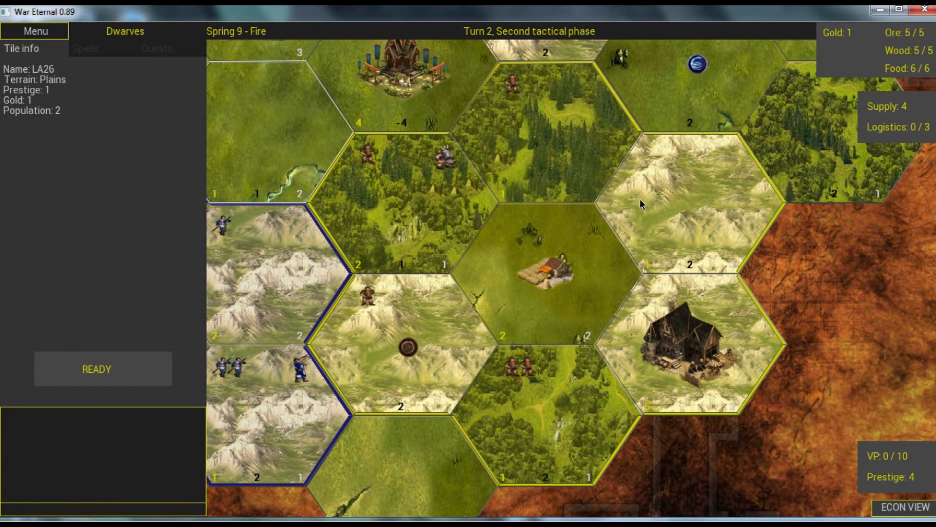
pyautogui.moveTo(600, 203)
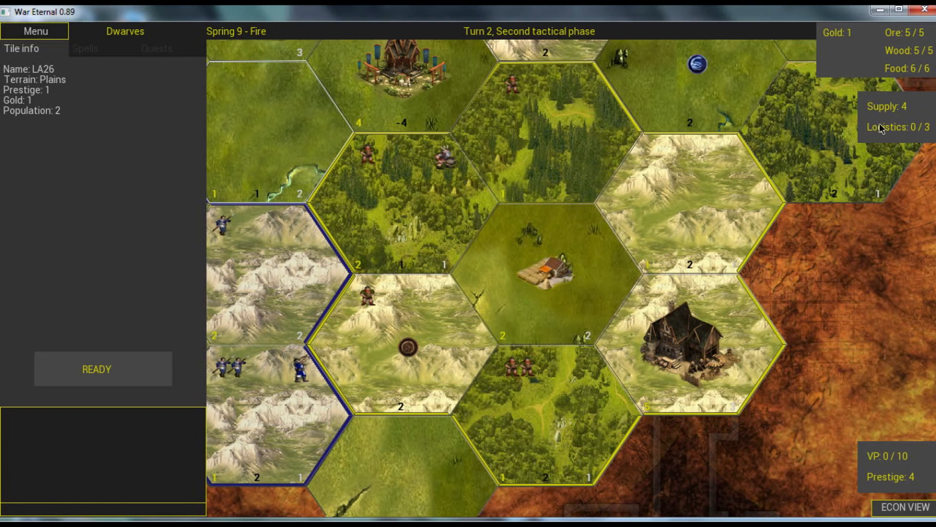
pyautogui.moveTo(922, 134)
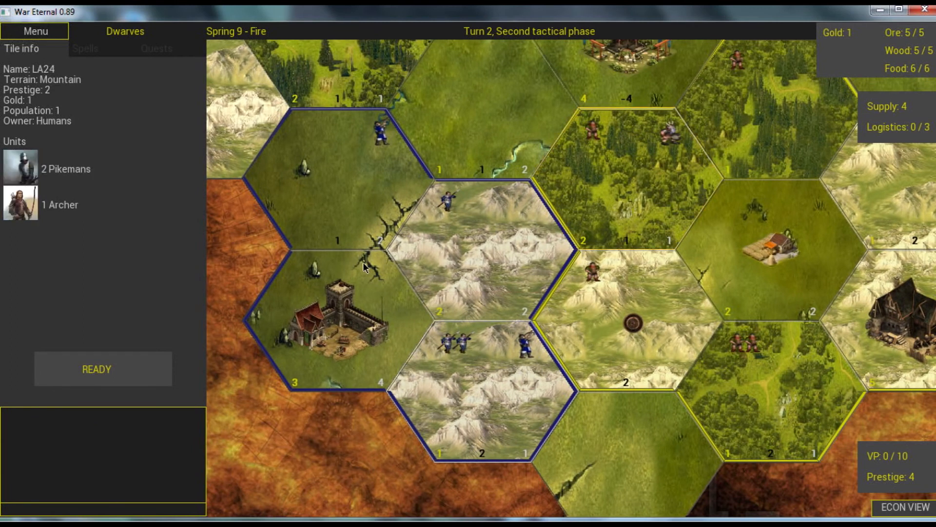
pyautogui.moveTo(715, 285)
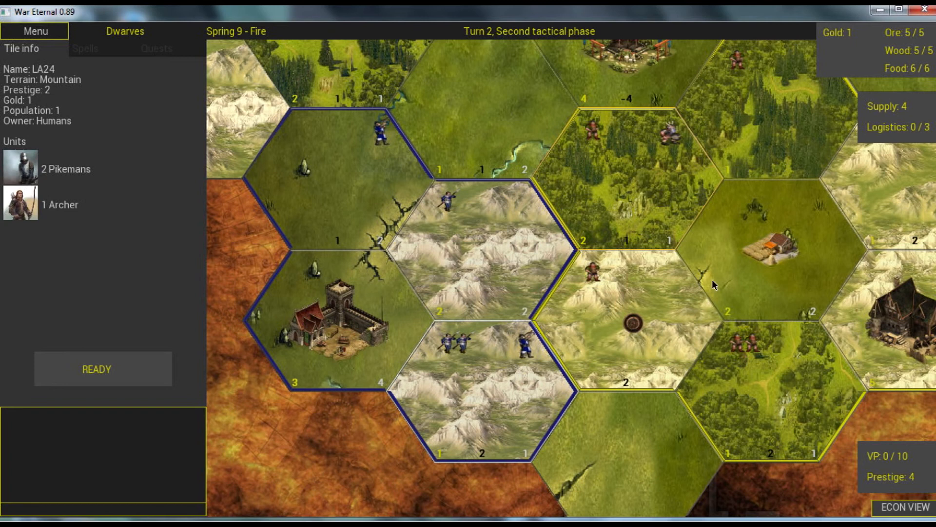
pyautogui.moveTo(585, 236)
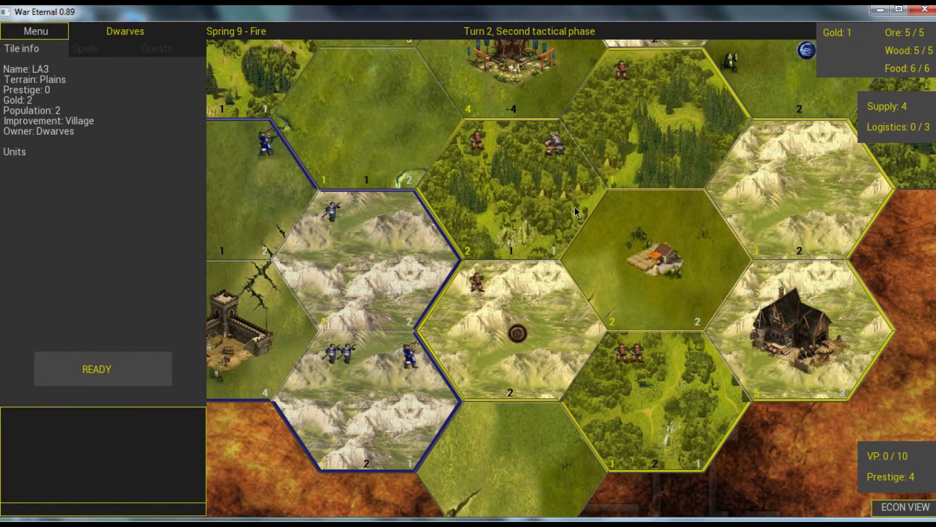
pyautogui.moveTo(474, 287)
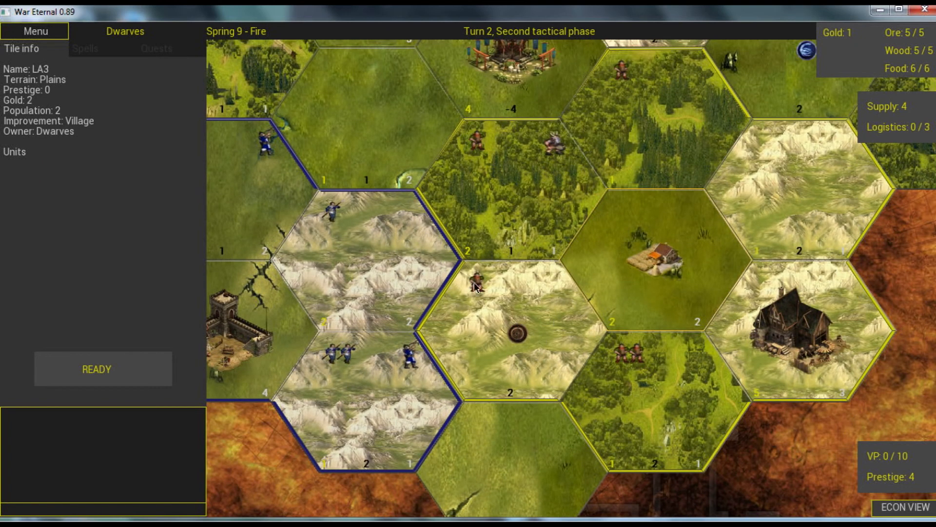
# - Plot the Miner's march from LA12 into Human-held LA5, then end the second tactical phase
pyautogui.click(511, 304)
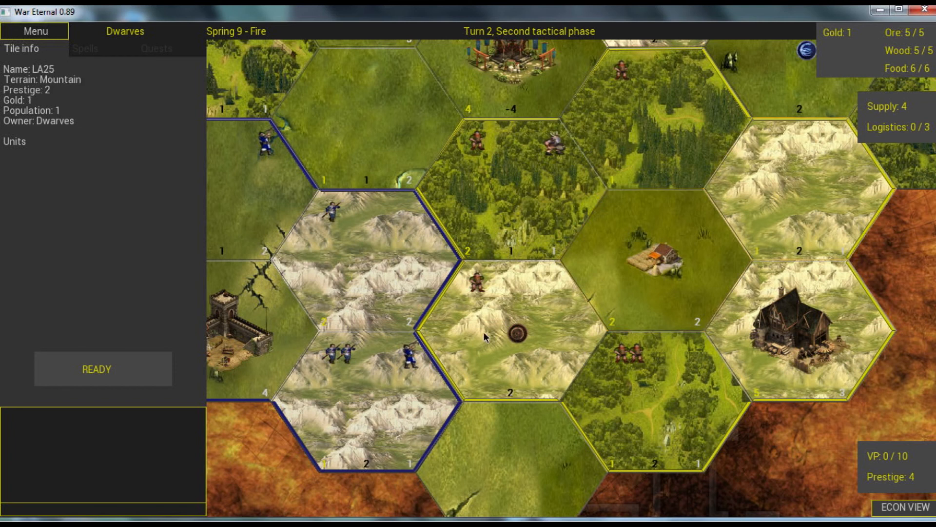
pyautogui.click(526, 335)
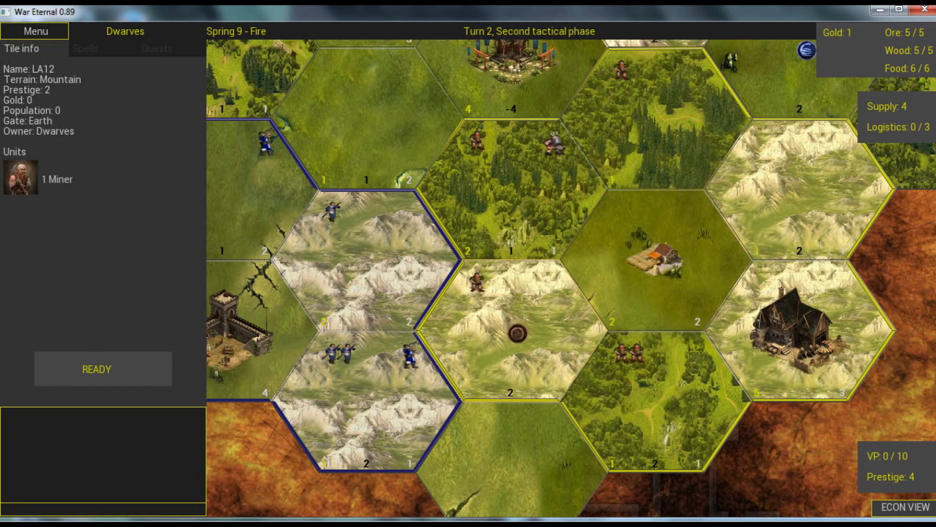
pyautogui.click(510, 331)
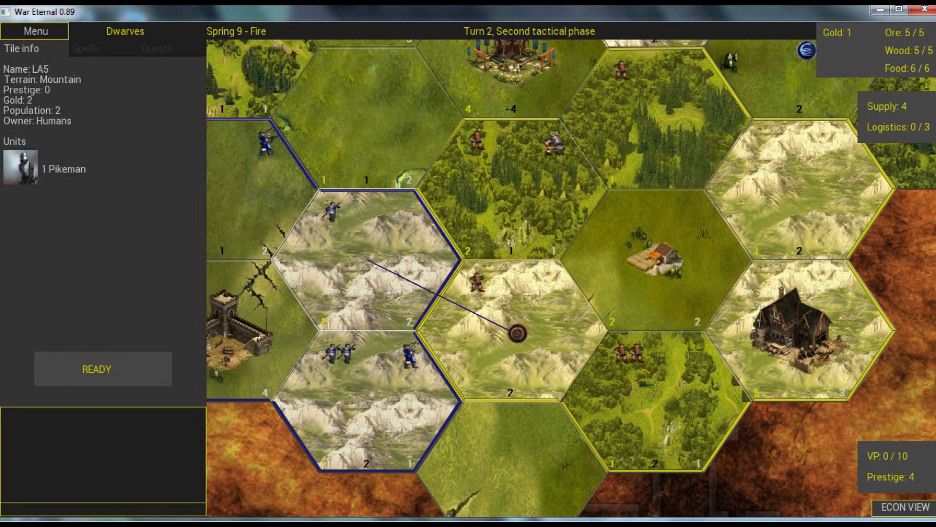
pyautogui.click(510, 328)
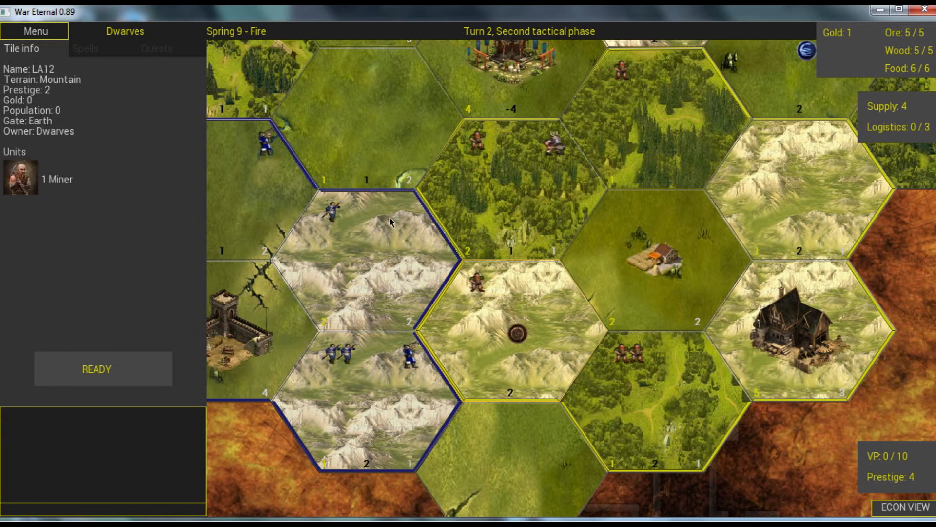
pyautogui.click(519, 322)
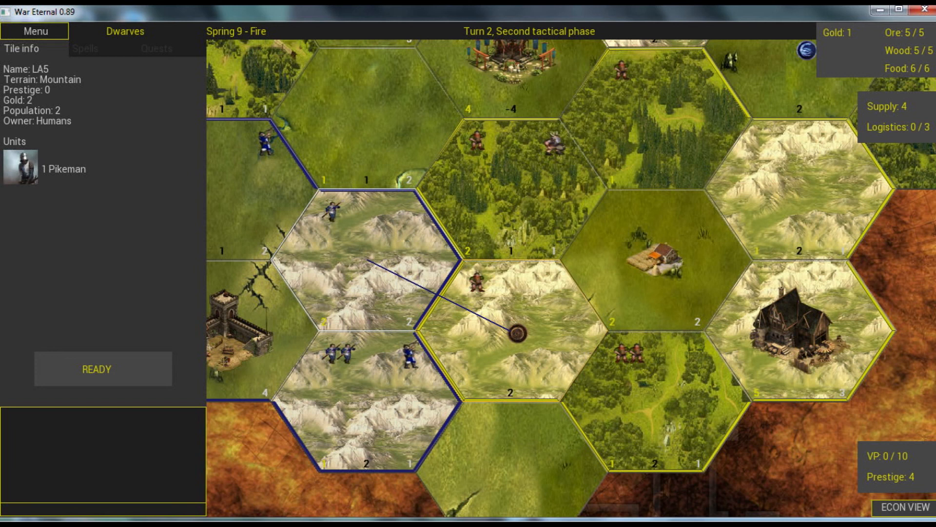
pyautogui.moveTo(353, 157)
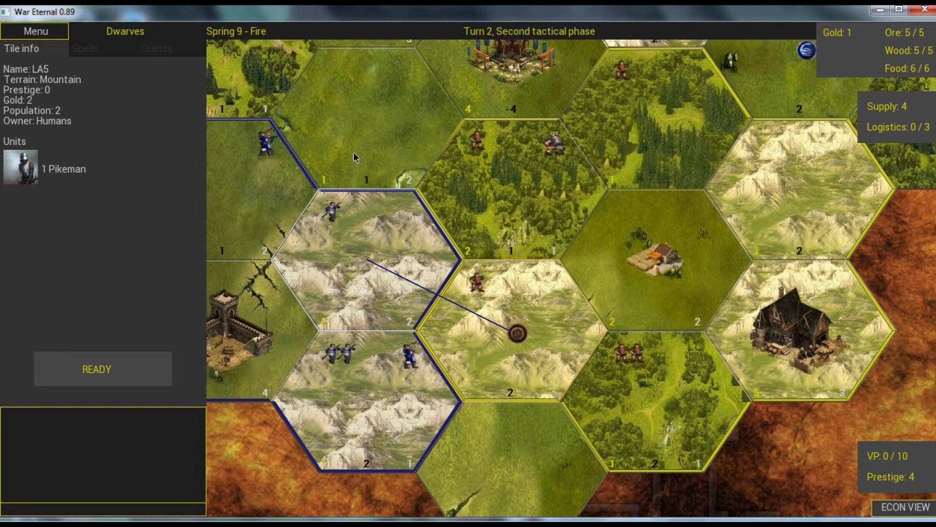
pyautogui.moveTo(487, 186)
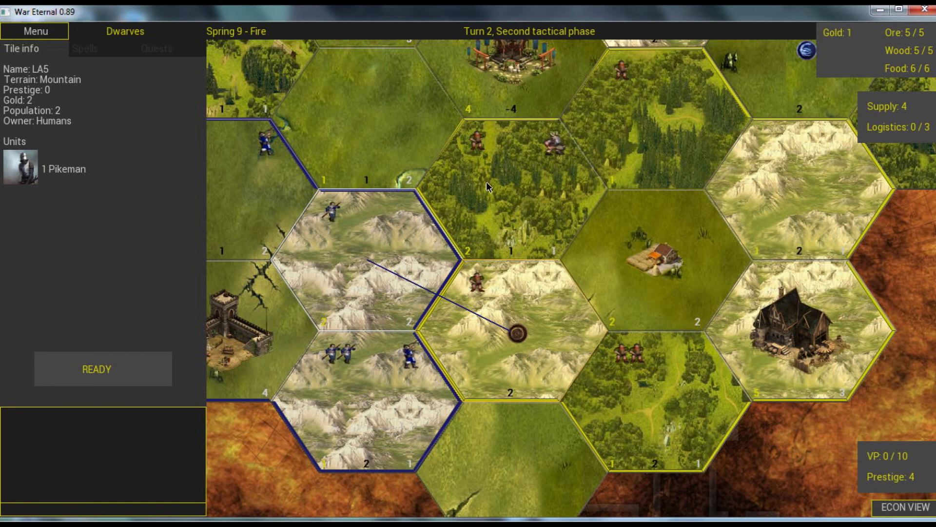
pyautogui.moveTo(284, 336)
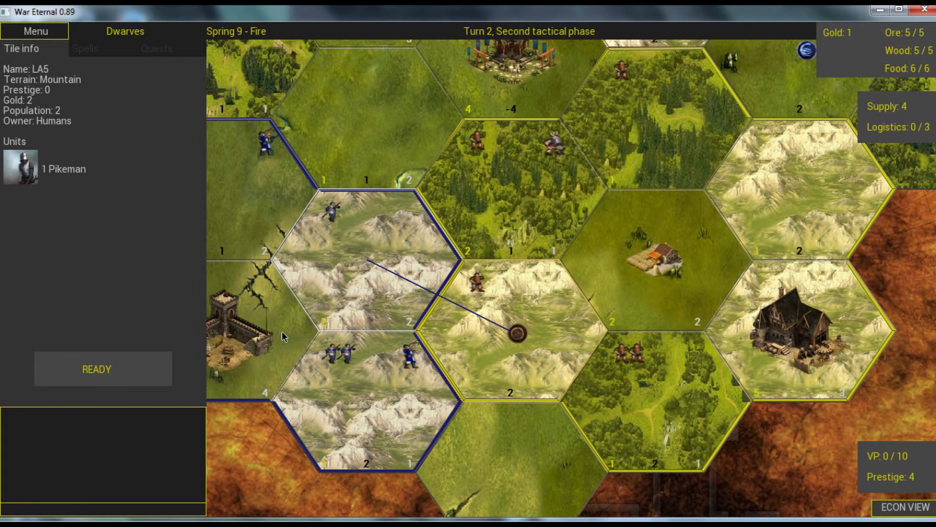
pyautogui.moveTo(142, 362)
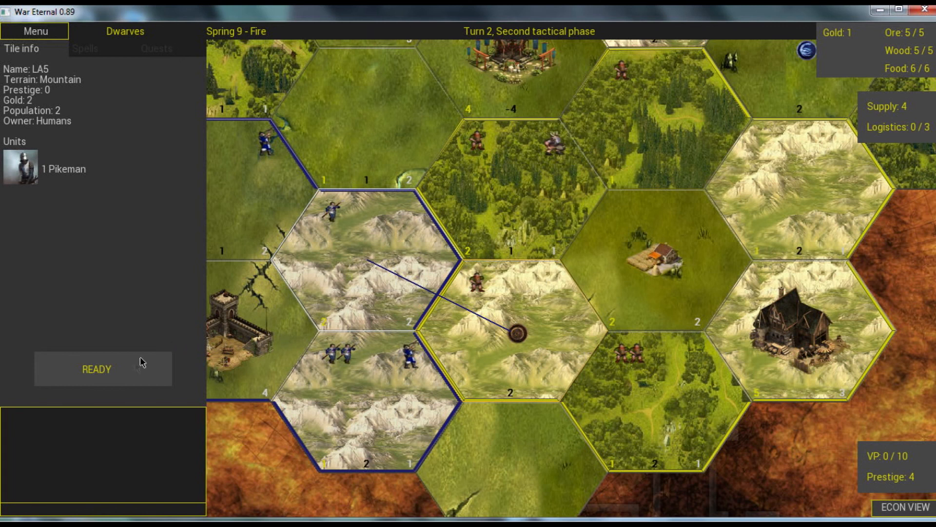
pyautogui.click(102, 369)
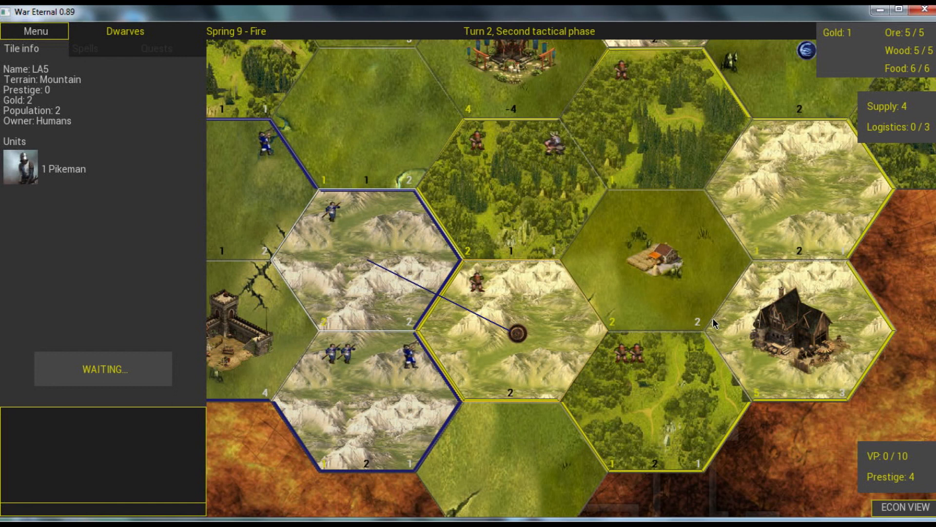
pyautogui.moveTo(883, 516)
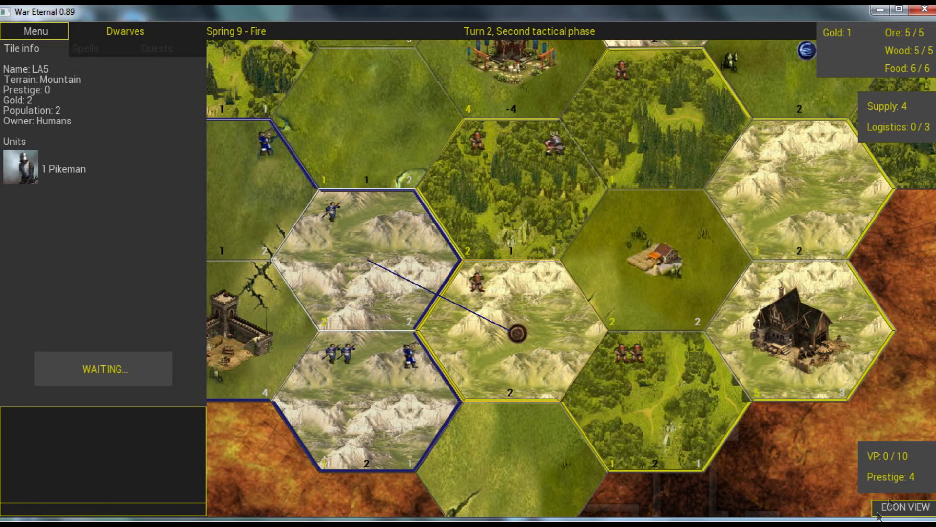
pyautogui.moveTo(906, 485)
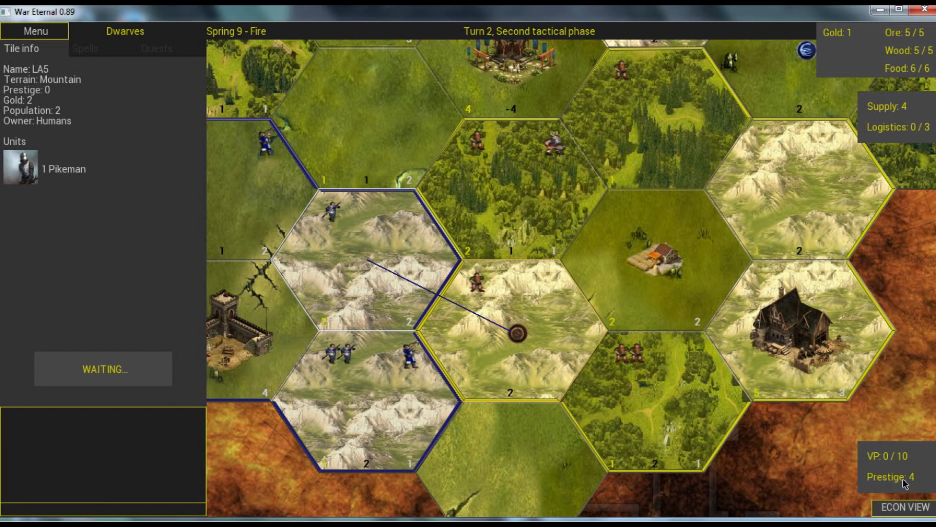